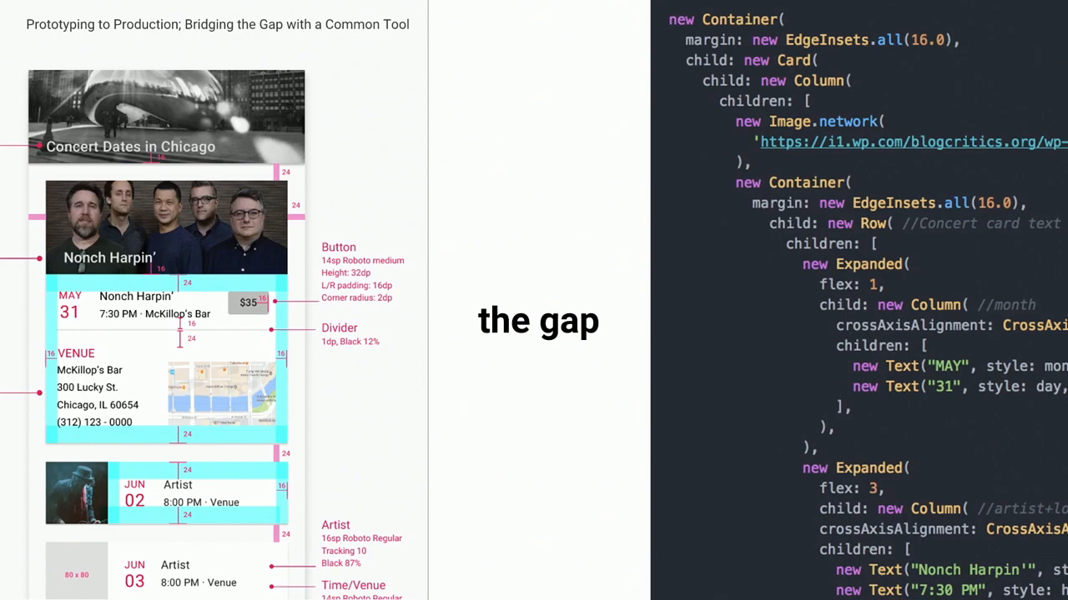
Step: Clear the old body content so only an empty new Container remains
key("Right")
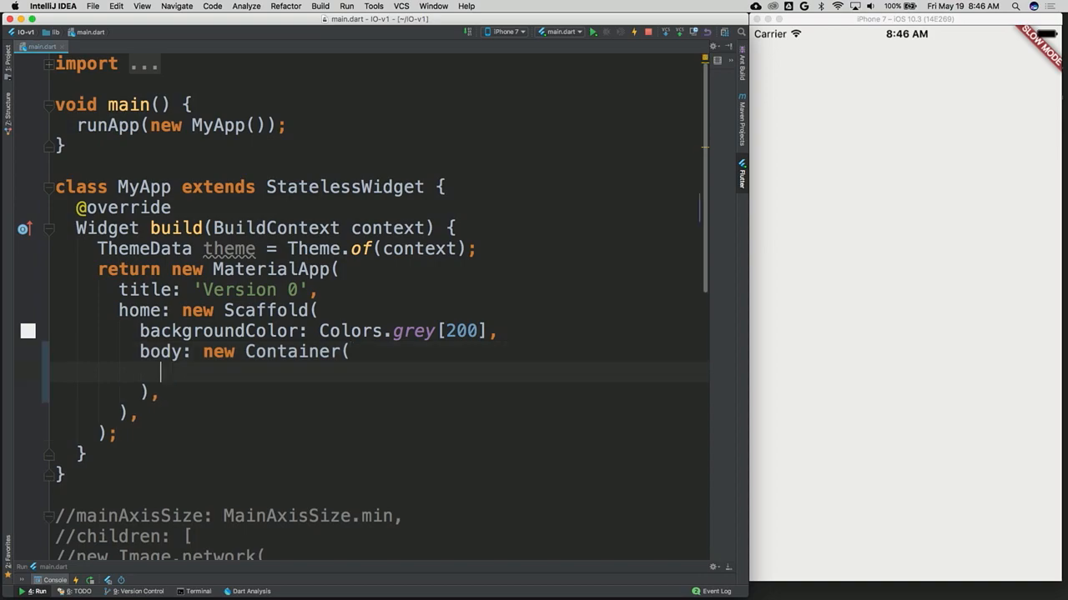
Step: Add child: new Card holding a child Column inside the body Container
type("child: ne")
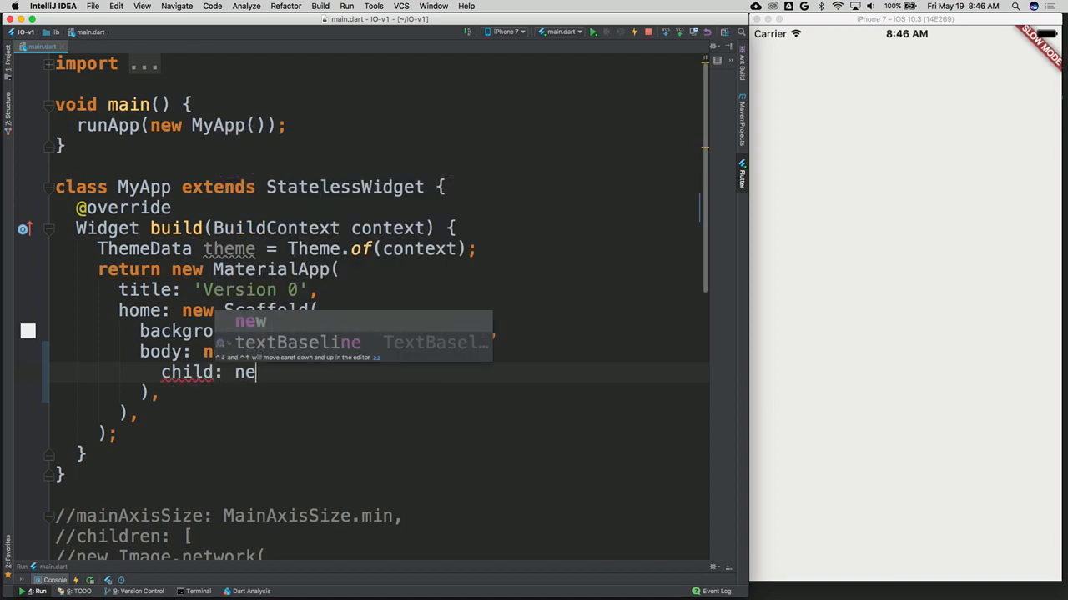
type("w Card()")
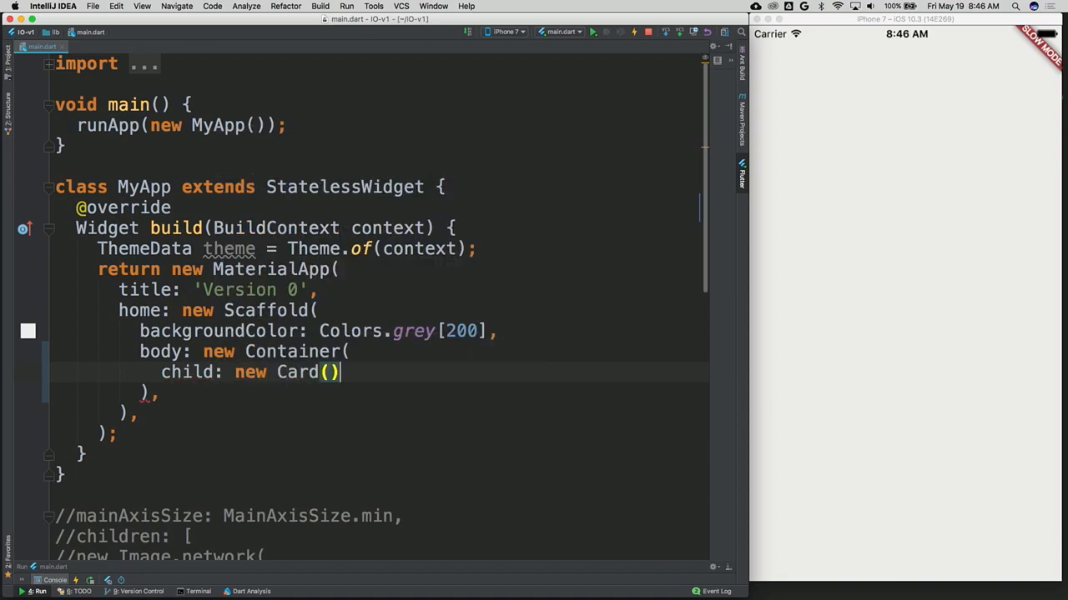
type("Child")
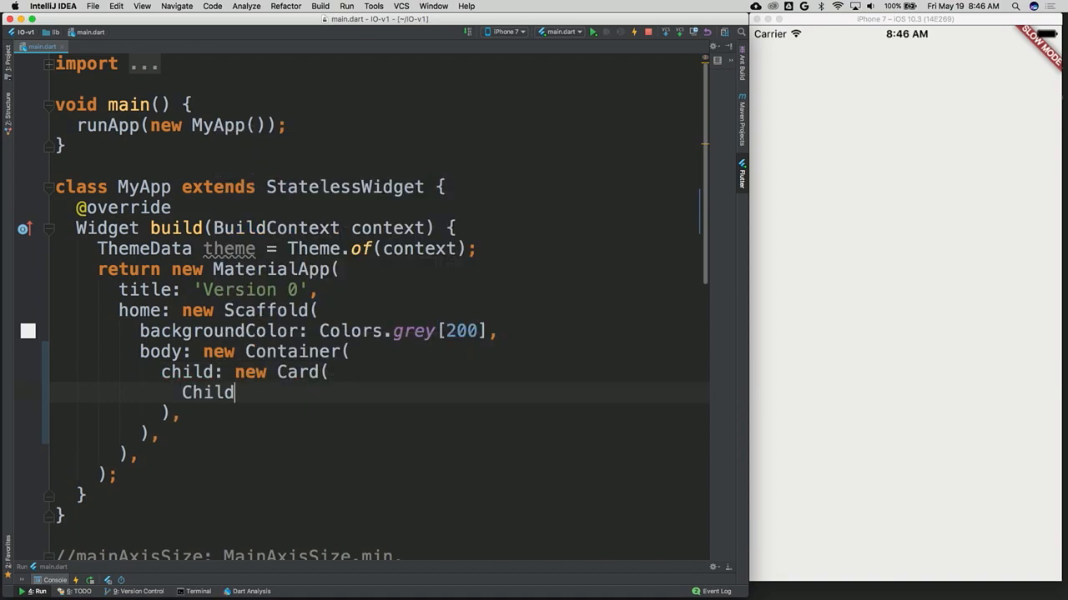
type("chi")
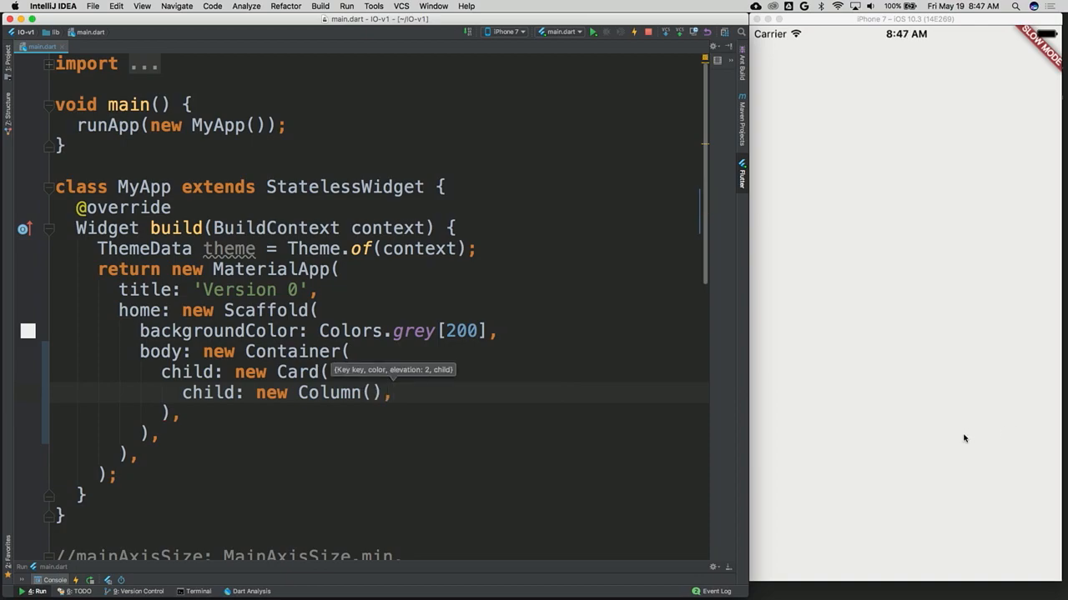
mouse_move(916, 436)
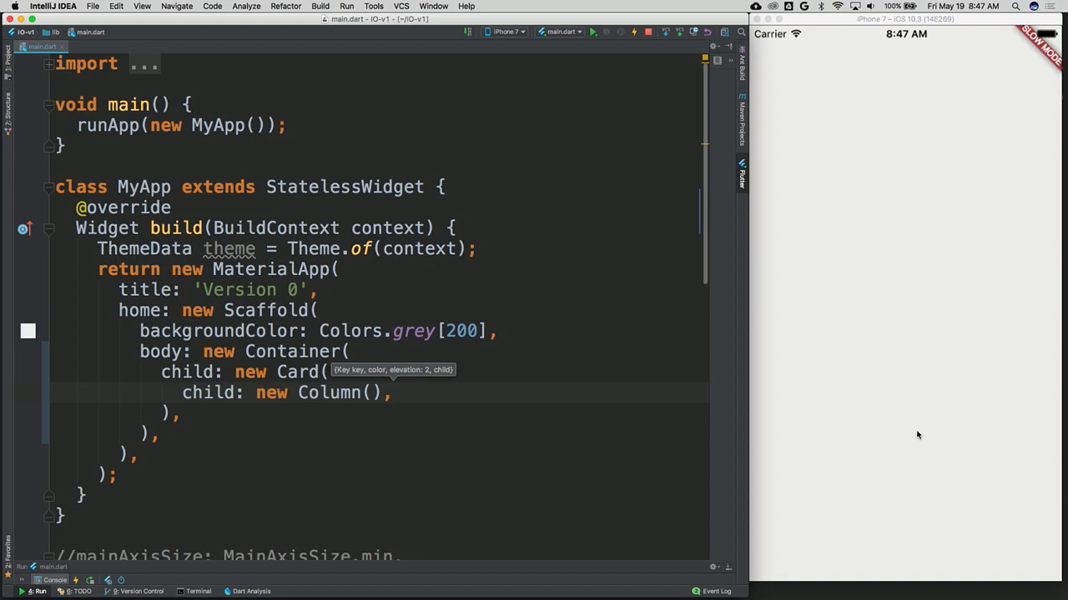
Step: Scroll down and select the commented-out image code to reuse in the Column
scroll("down", 3)
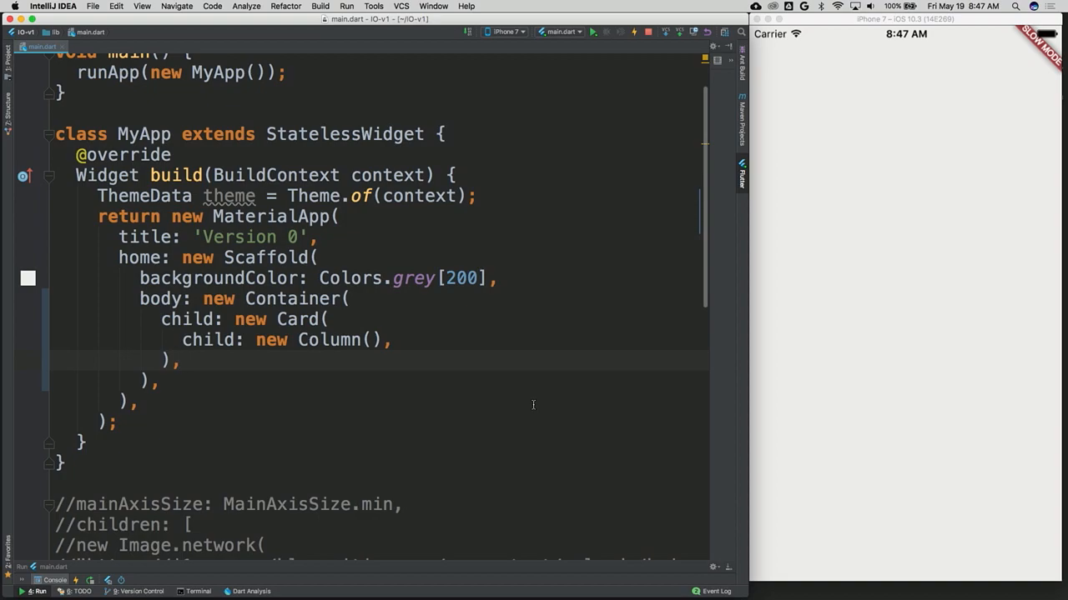
scroll("down", 3)
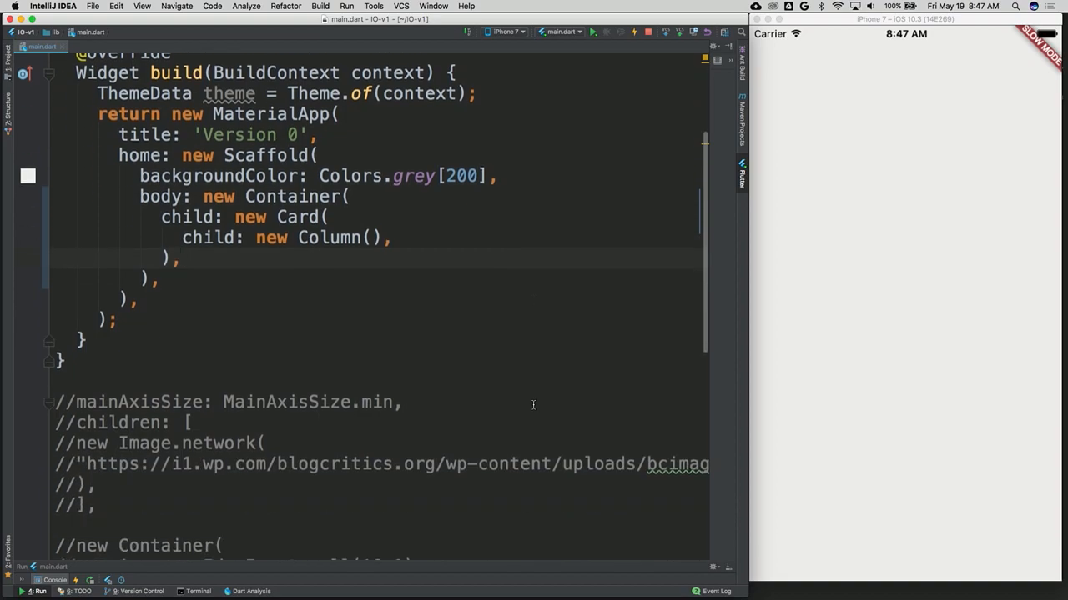
mouse_move(288, 476)
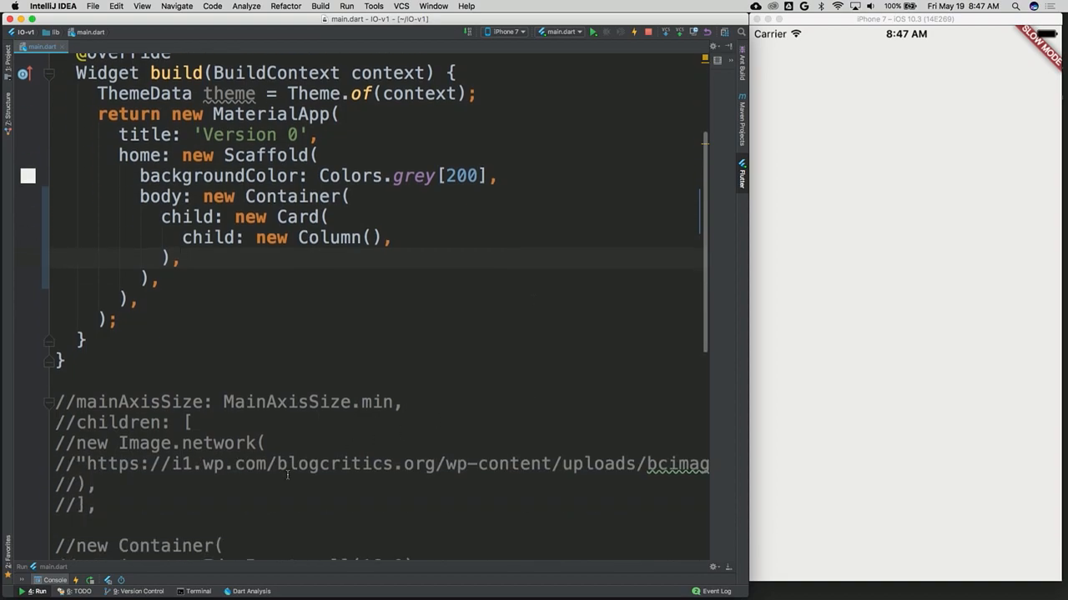
left_click_drag(54, 402, 96, 505)
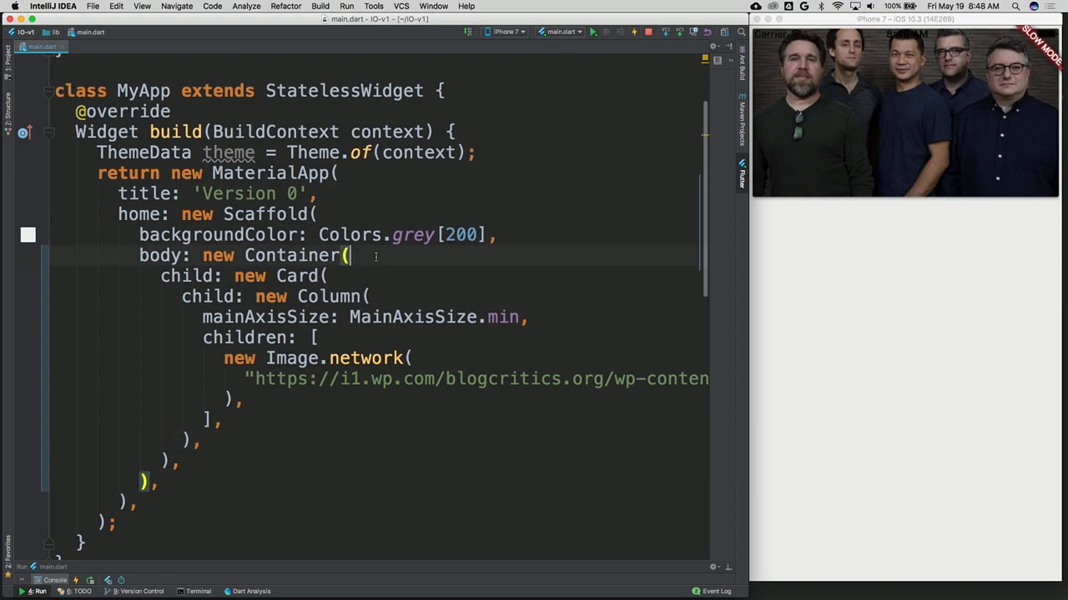
Step: Add margin: new EdgeInsets.fromLTRB(16.0, 48.0, 16.0, 16.0) to the Container
type("margin:")
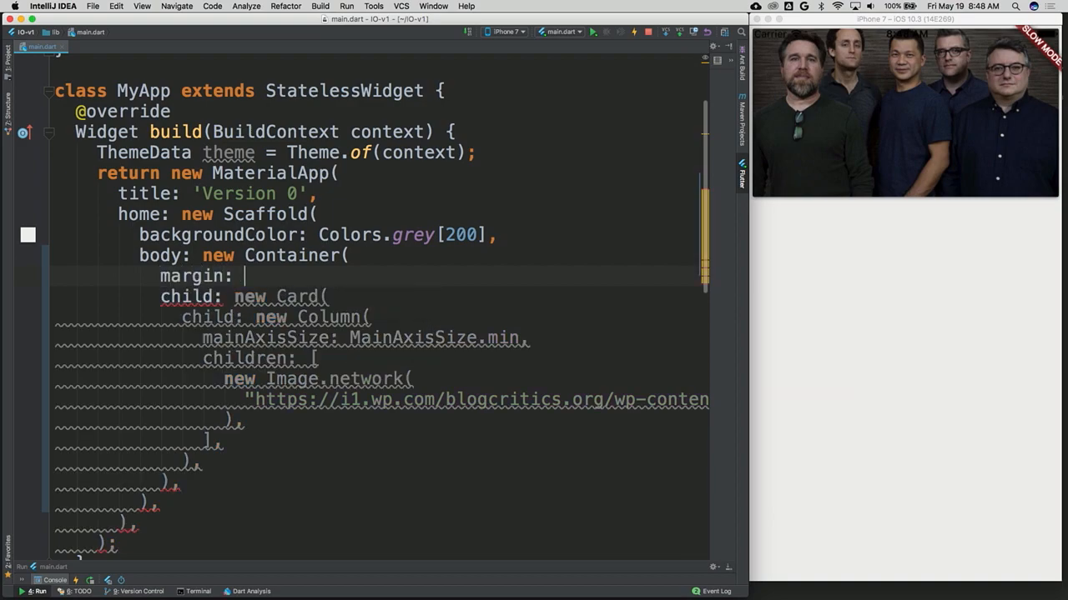
type("new EdgeInsets.fromLTRB(left, top, right, bottom)")
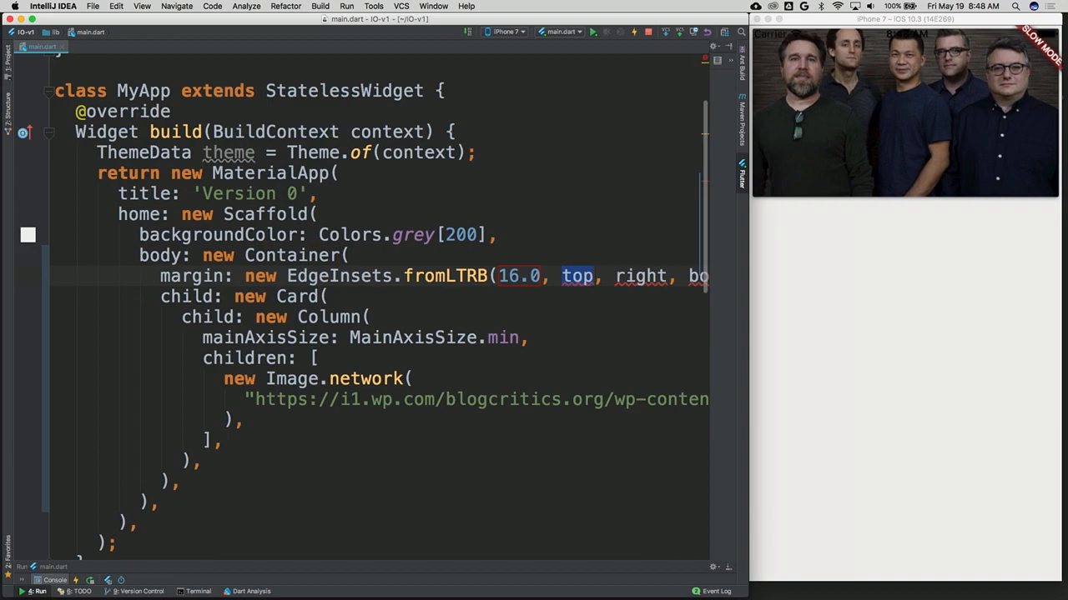
type("48.0, 16.0")
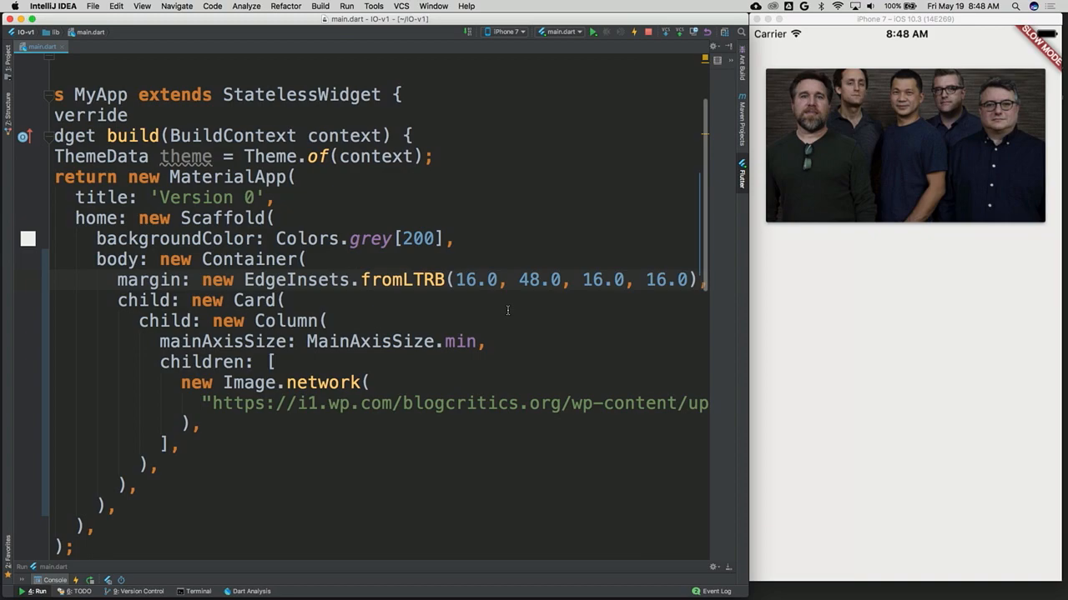
scroll("down", 3)
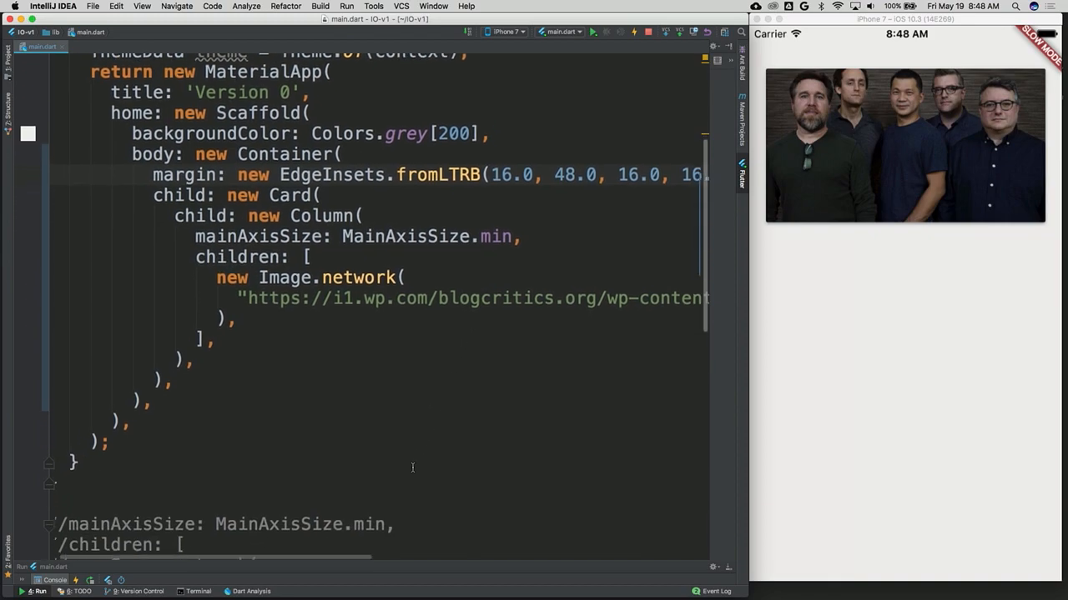
Step: Reuse the commented Nonch Harpin' and 7:30PM · McKillop's Bar Text code, then hot reload
scroll("down", 3)
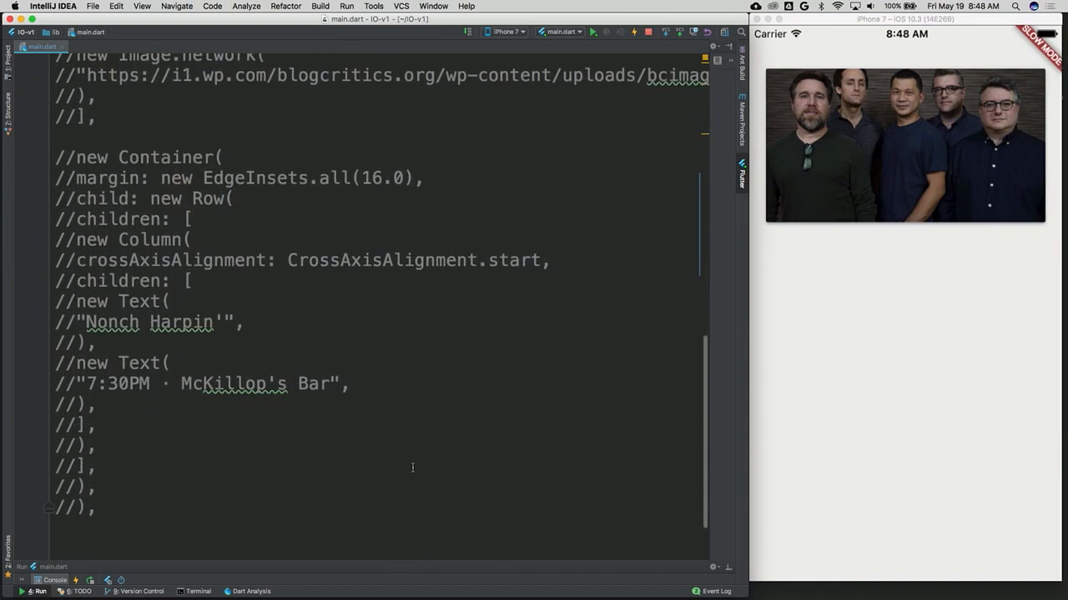
left_click_drag(55, 158, 94, 509)
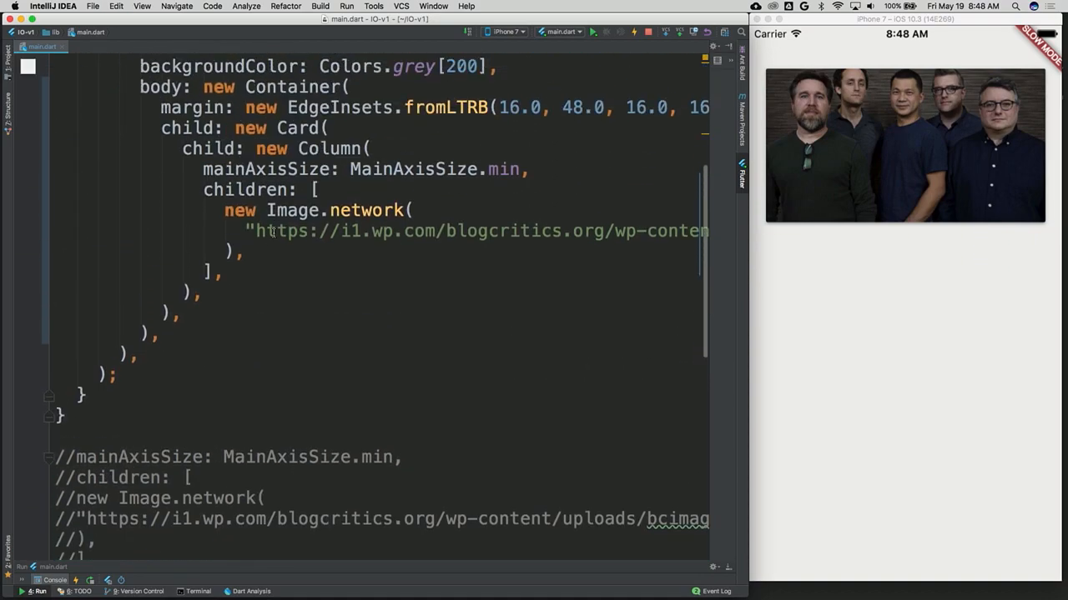
scroll("down", 3)
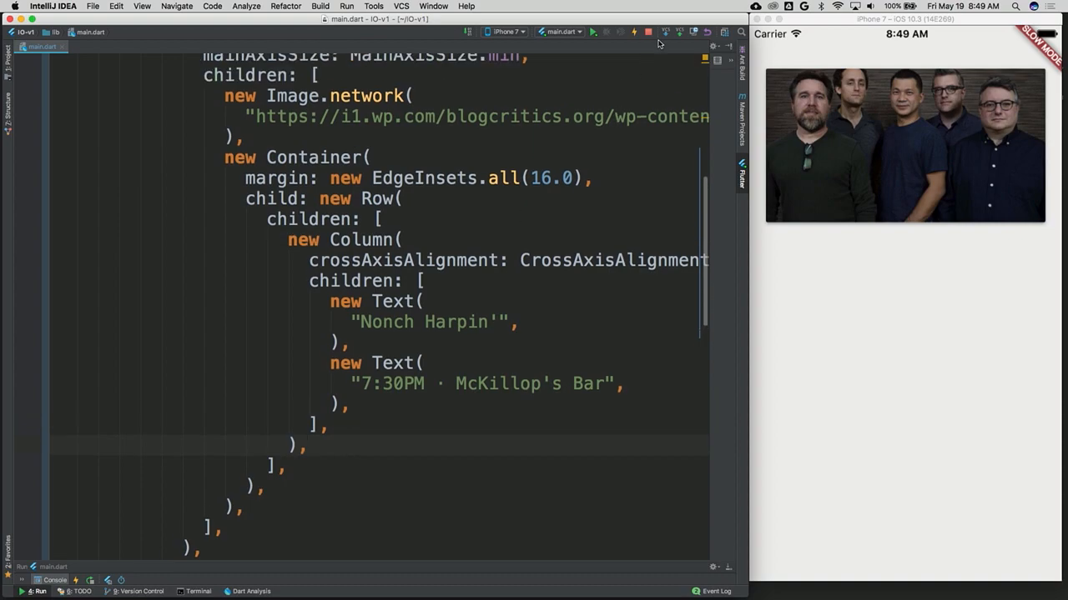
left_click(633, 31)
type(" style: ,")
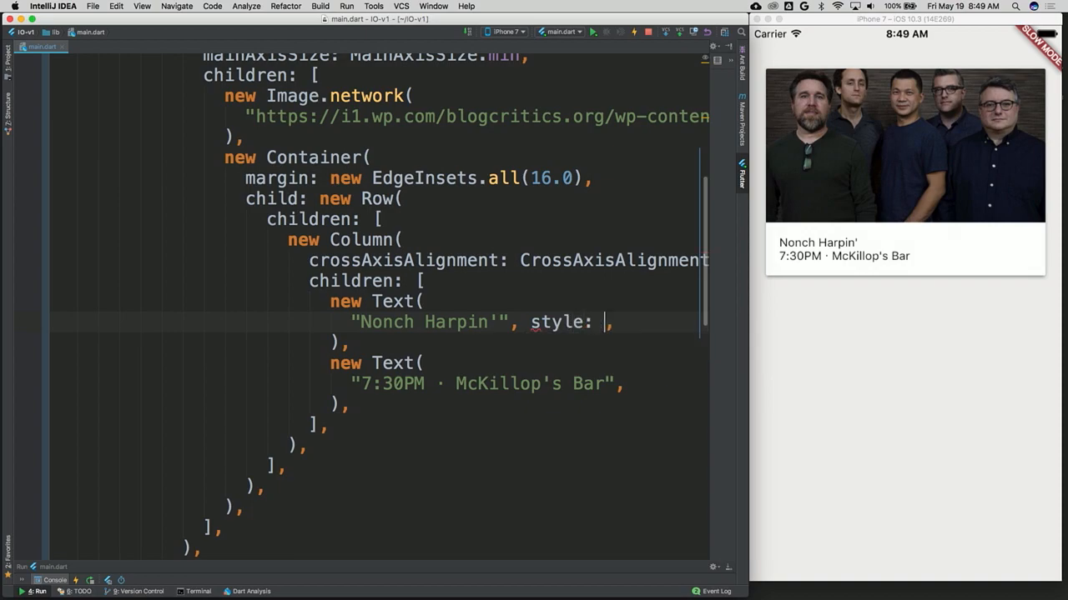
Step: Style the title with theme.textTheme.headline and reformat the card layout code
type("theme.textTheme")
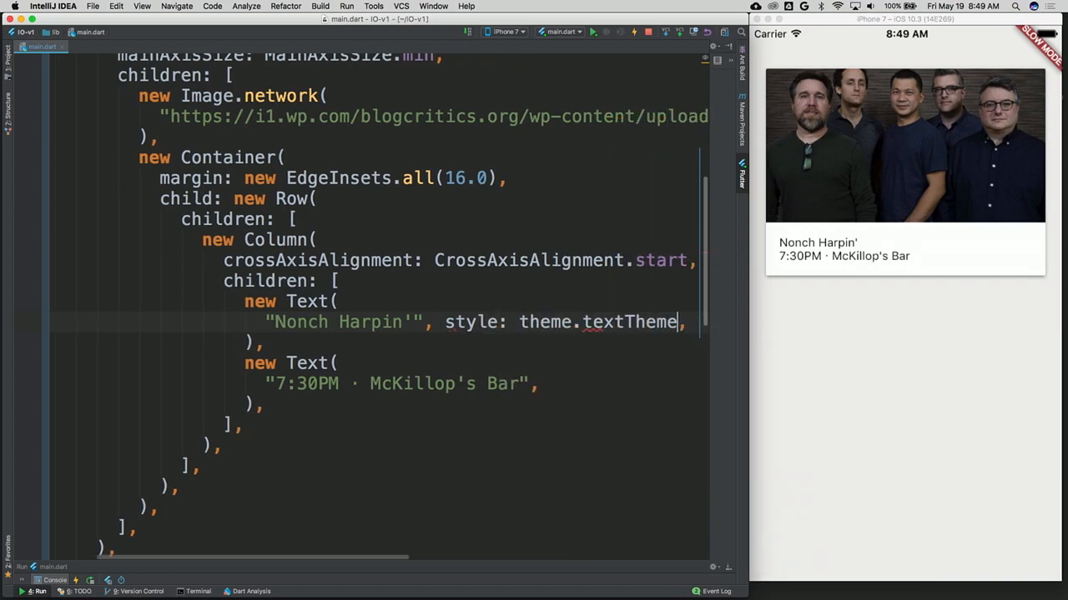
type(".headline")
left_click(479, 383)
type(" style: theme.textTheme.b,")
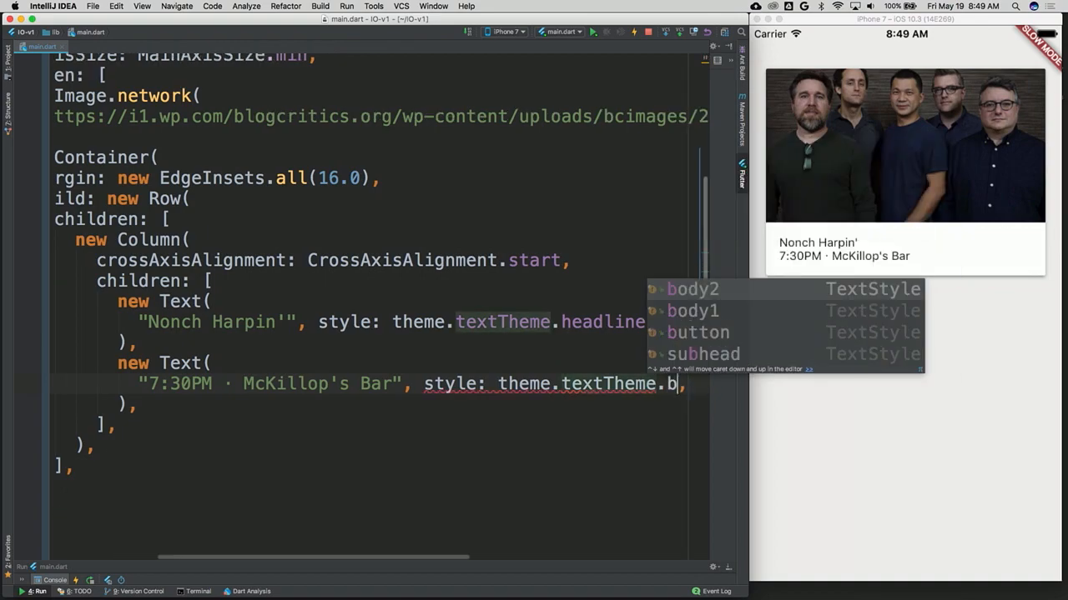
left_click(692, 289)
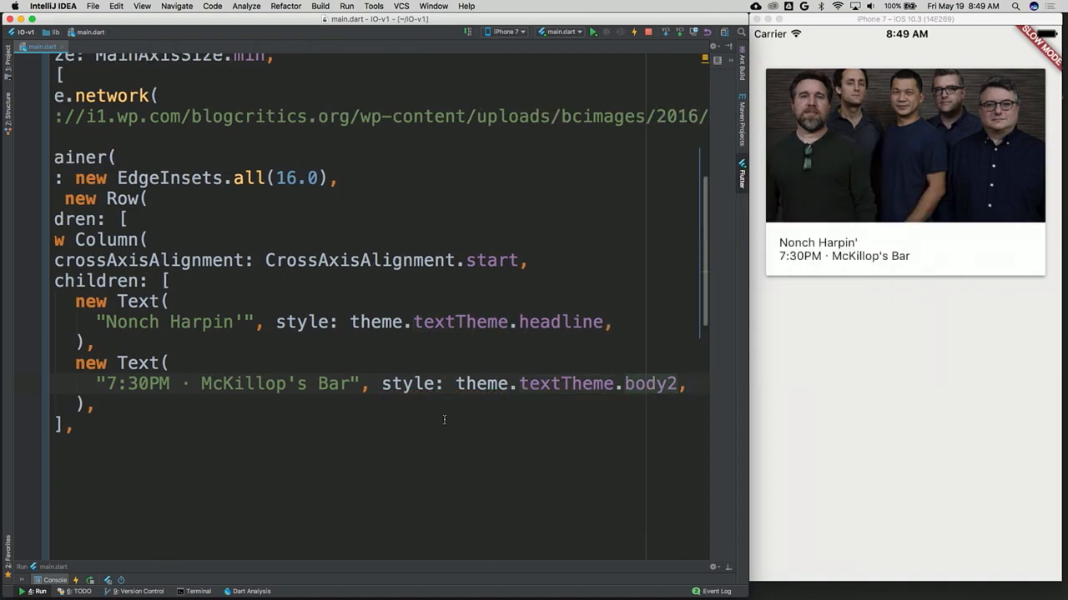
key("cmd+alt+l")
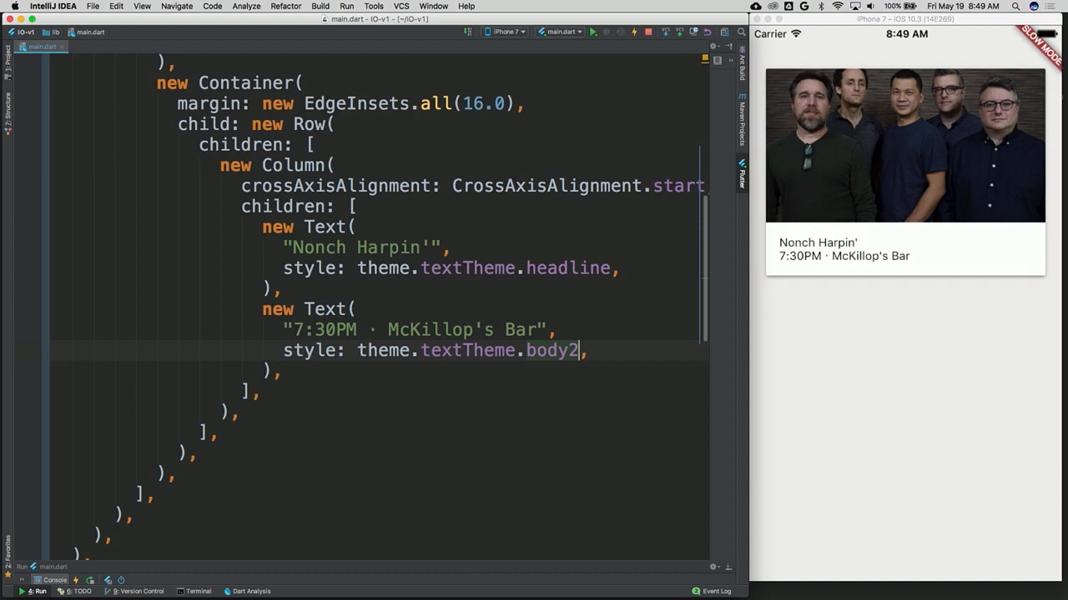
Step: Hot reload to apply the text styles and begin a RaisedButton(onPressed: null)
scroll("down", 3)
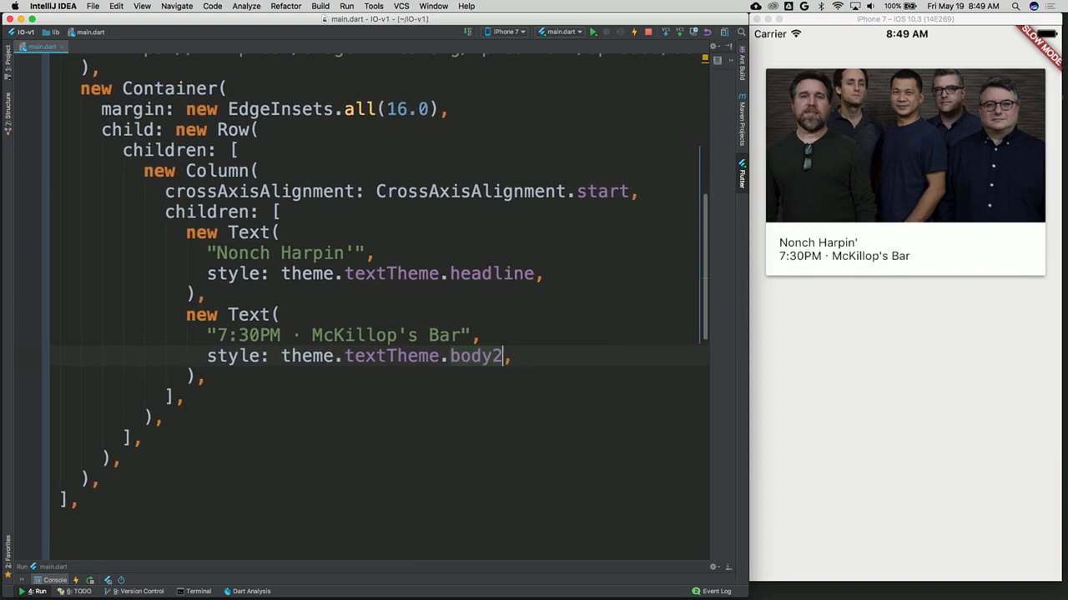
mouse_move(446, 423)
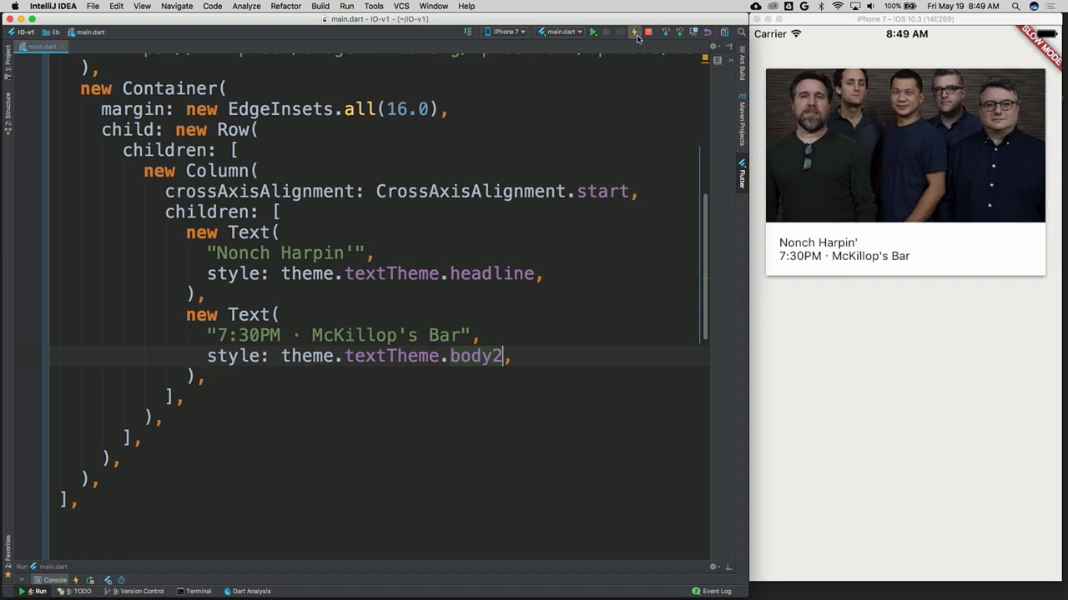
left_click(627, 32)
type("new")
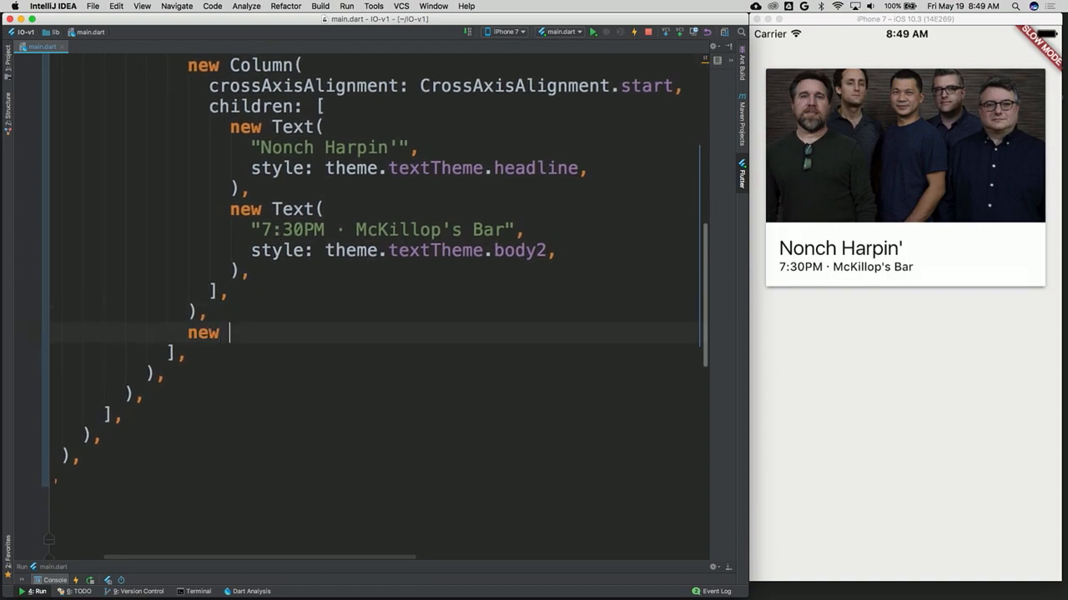
type("RaisedButton(onPressed: null)")
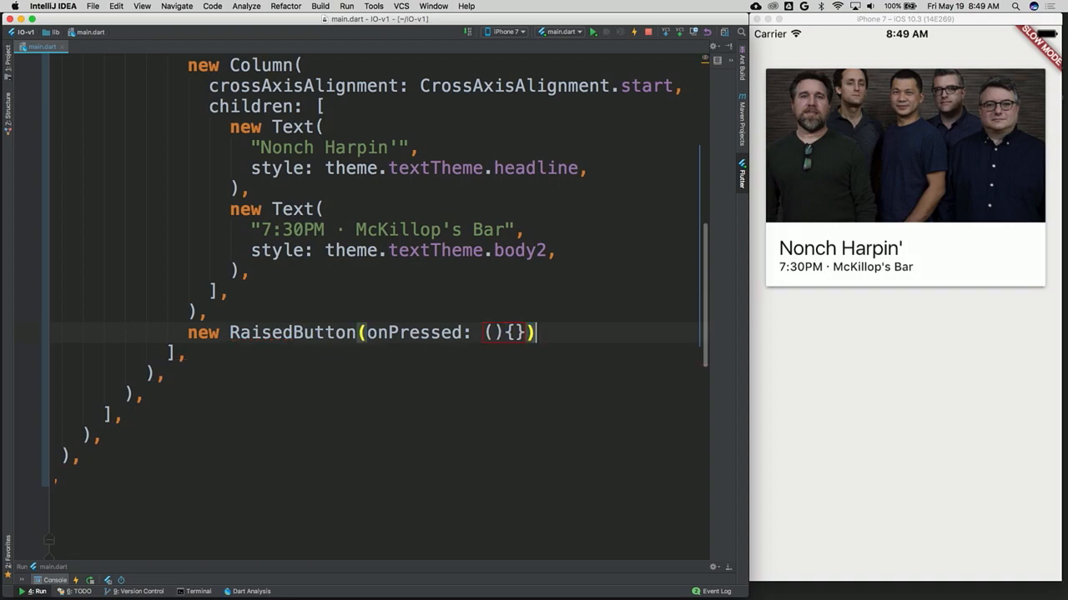
Step: Finish the RaisedButton entry and hot reload to show the blank grey button
type(",")
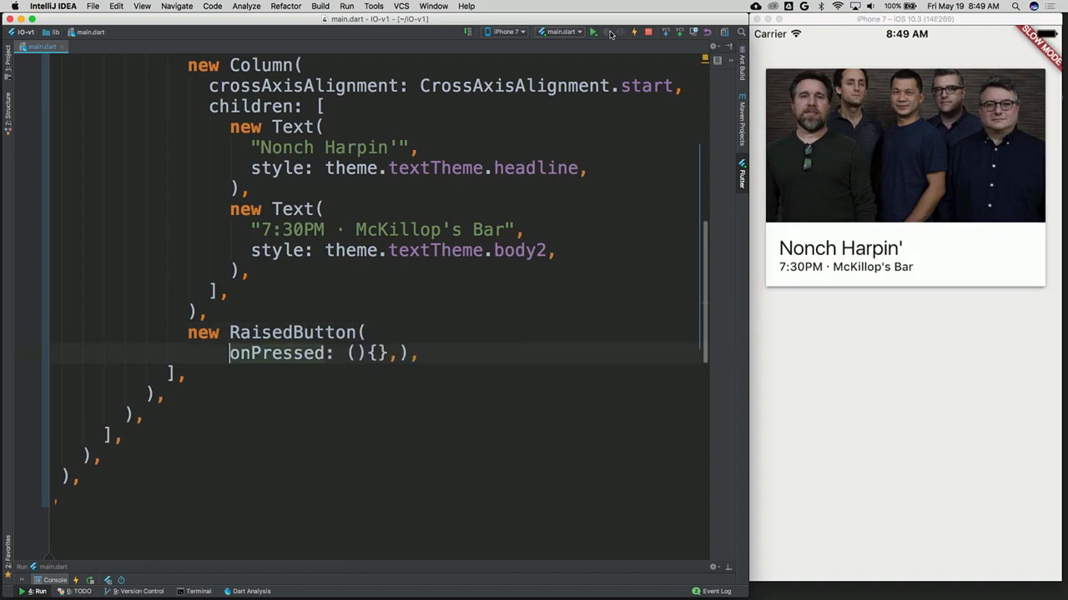
left_click(628, 32)
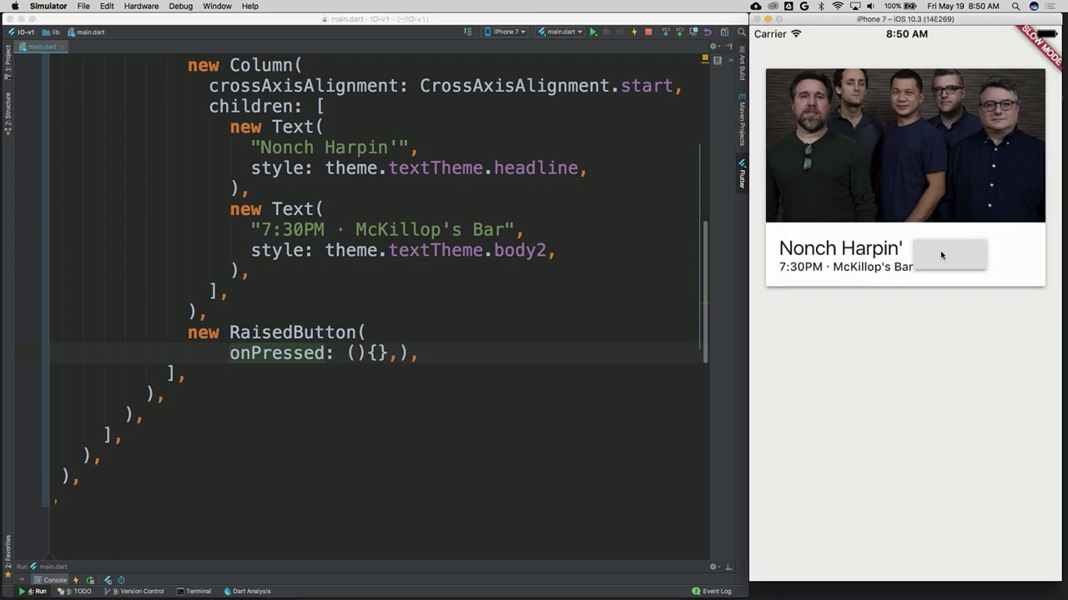
mouse_move(573, 316)
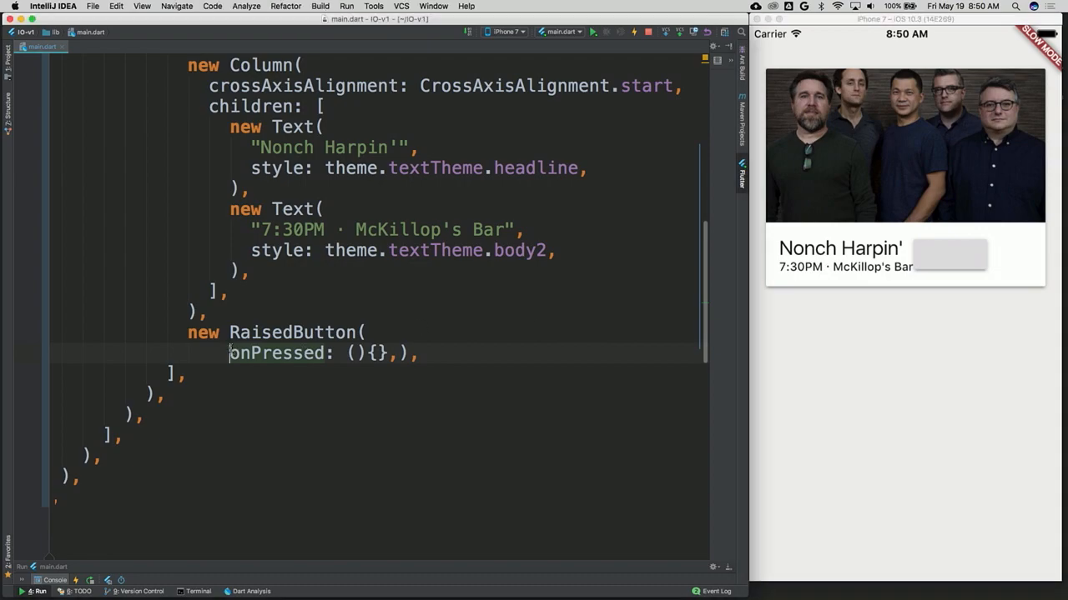
Step: Give the RaisedButton a white Icons.shopping_cart icon and Colors.pink colour, then reload
type("child:")
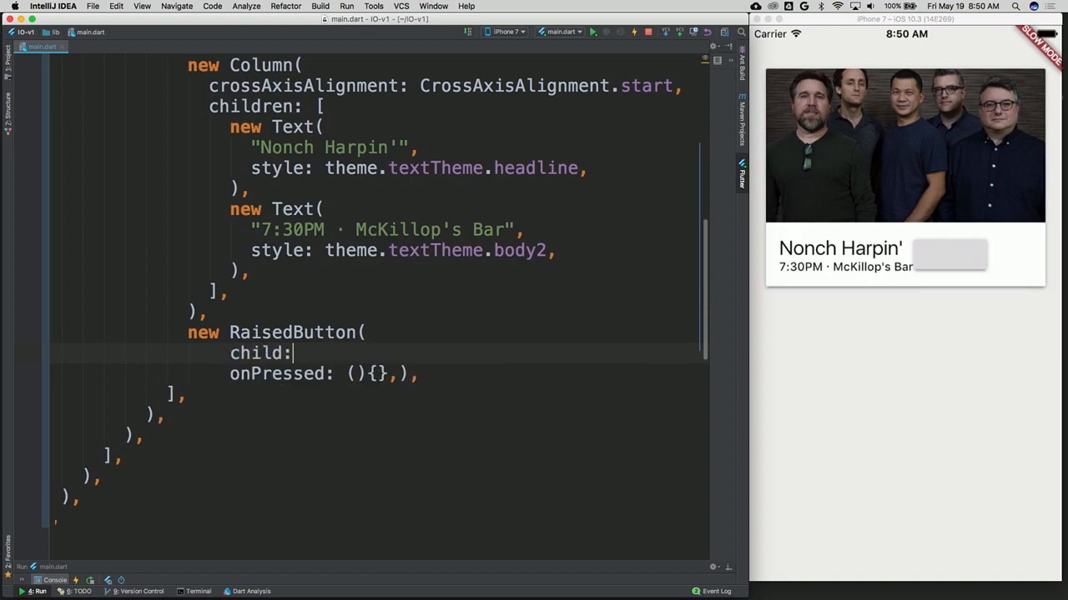
type("new Icon()")
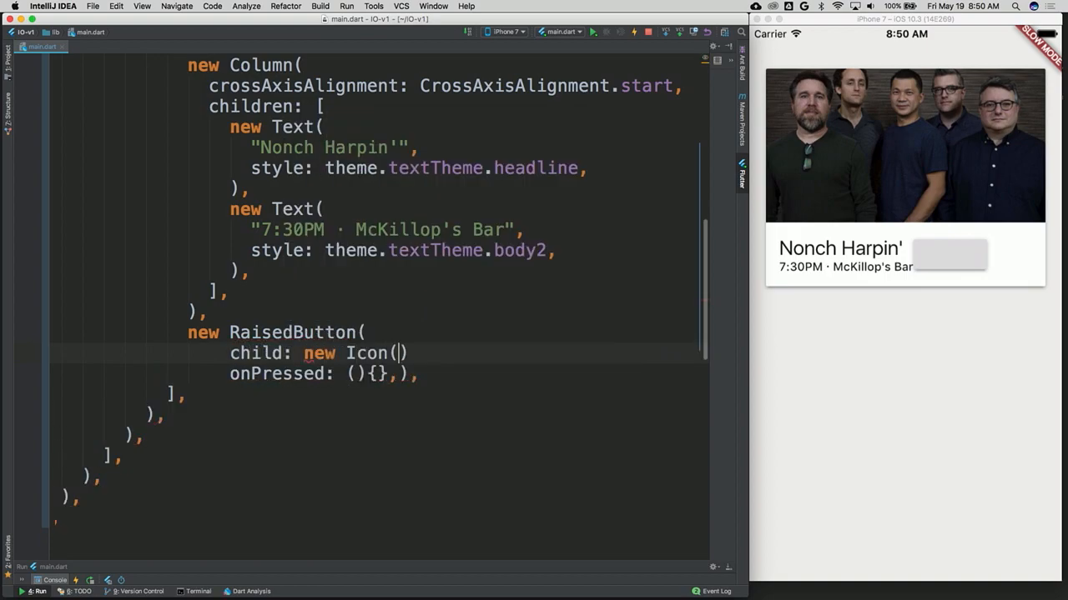
type("Icons.")
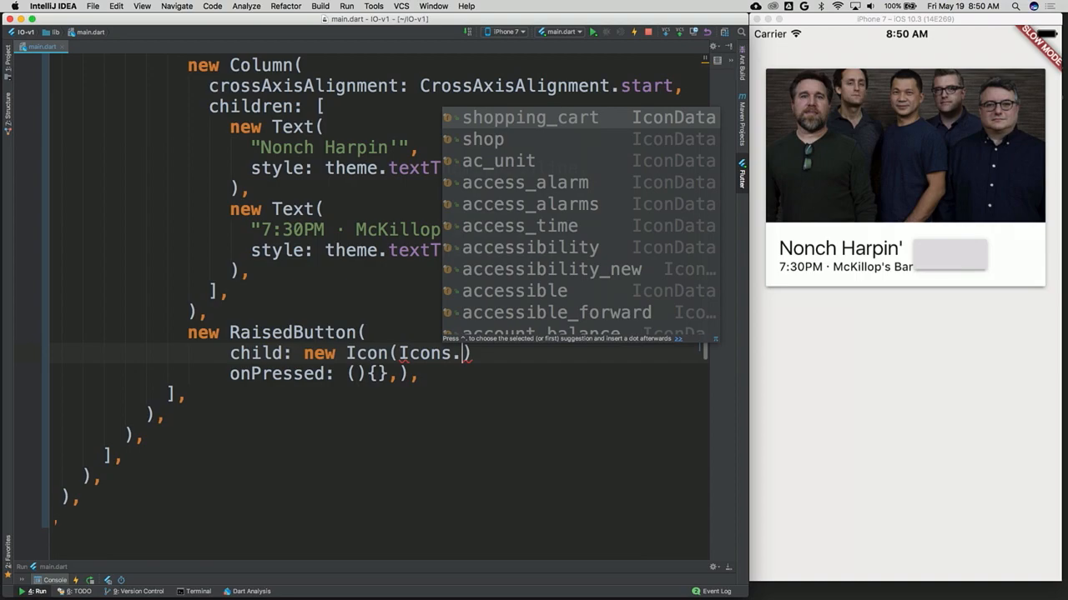
mouse_move(530, 118)
type("shopping_cart, c")
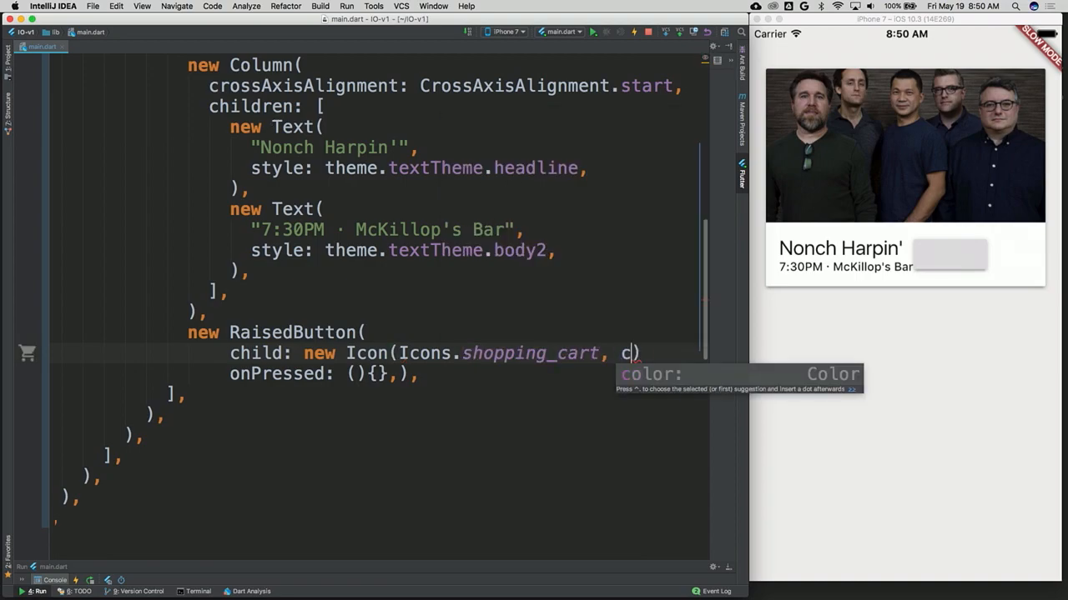
type("olor: Colors.")
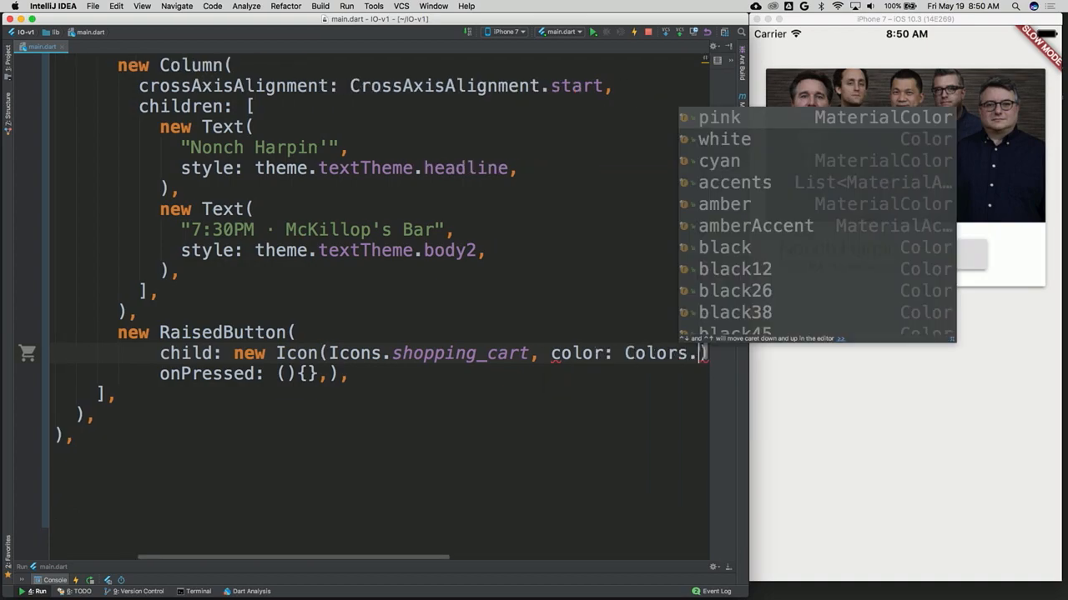
key("Escape")
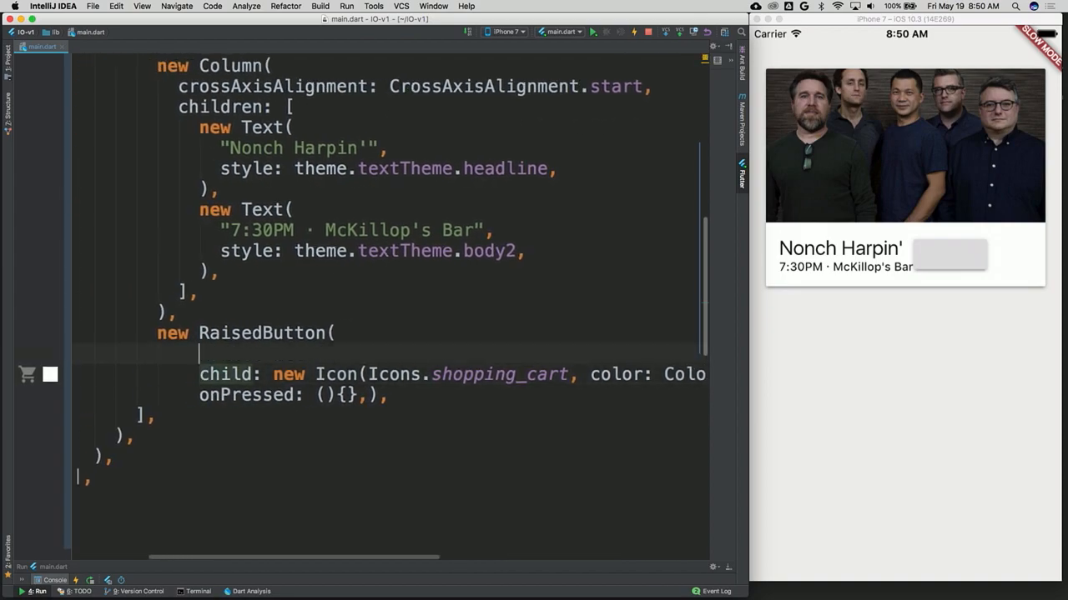
type("color: COlors.")
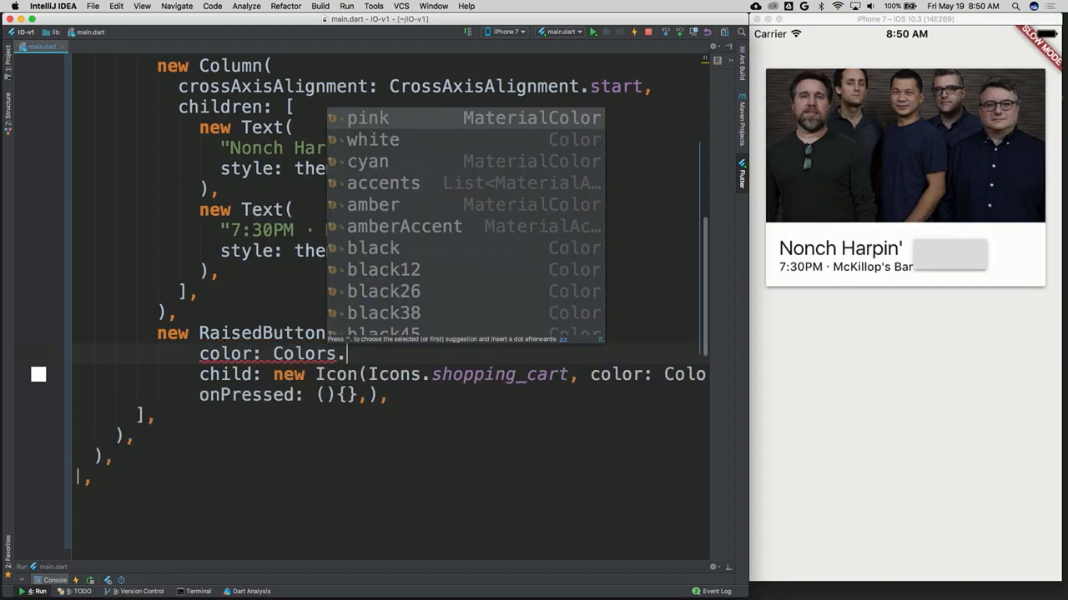
left_click(369, 118)
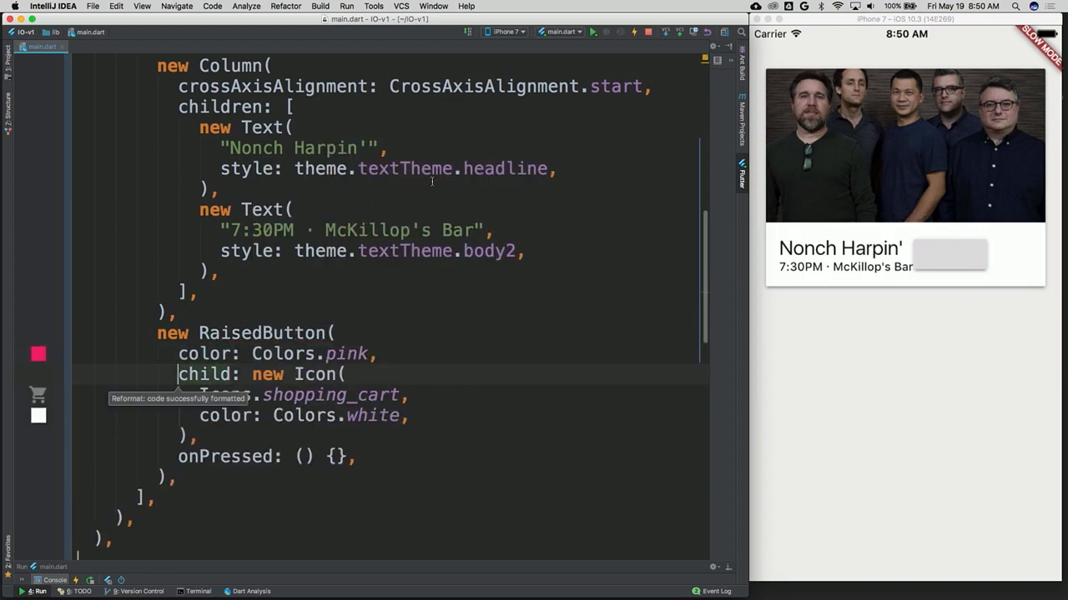
left_click(629, 34)
type("Cupertino")
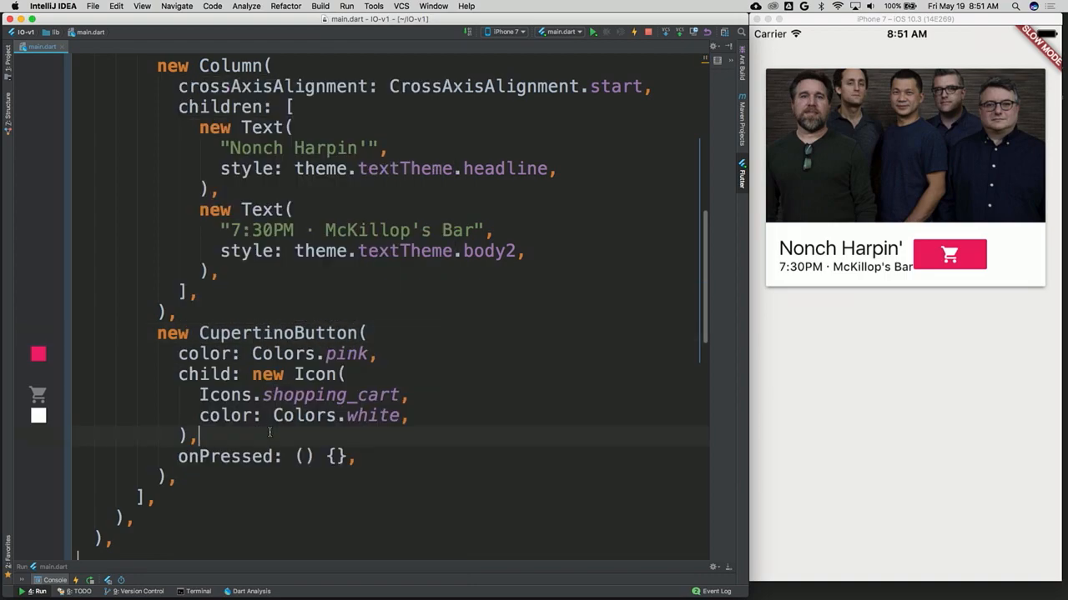
Step: Hot reload to preview the Cupertino cart button, then edit the Button class name
left_click(631, 34)
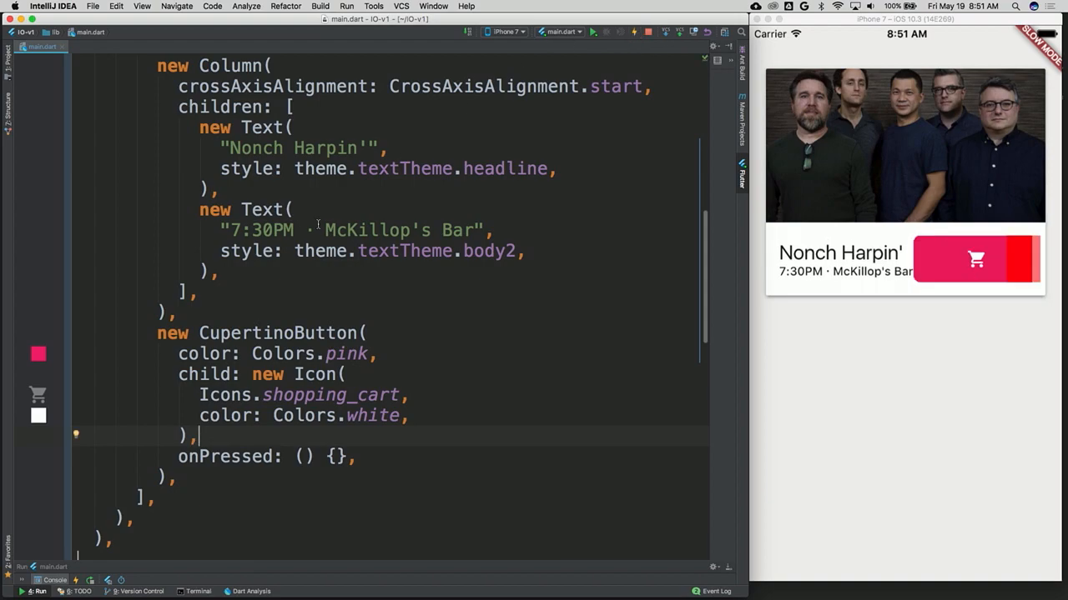
type("Button")
type("new Expanded(")
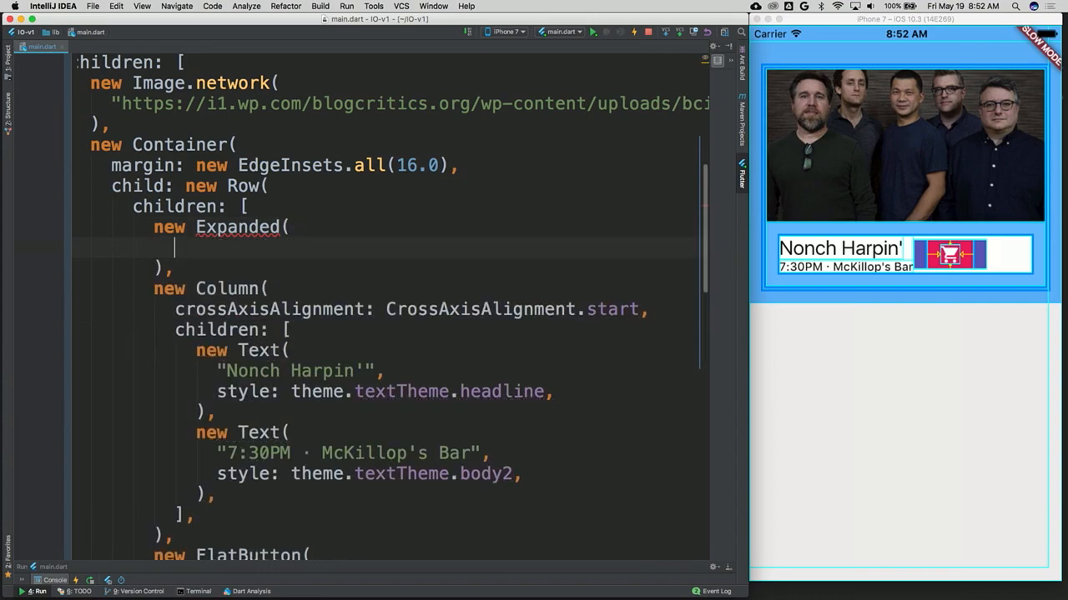
Step: Hot reload so the Expanded text column pushes the cart button to the right edge
scroll("down", 3)
type("child")
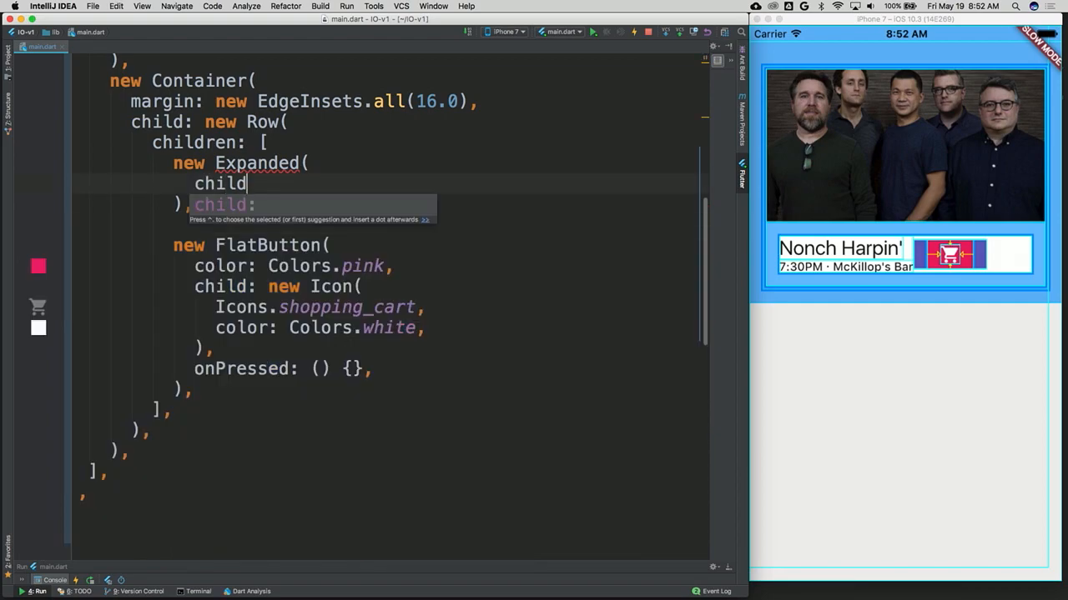
left_click(630, 31)
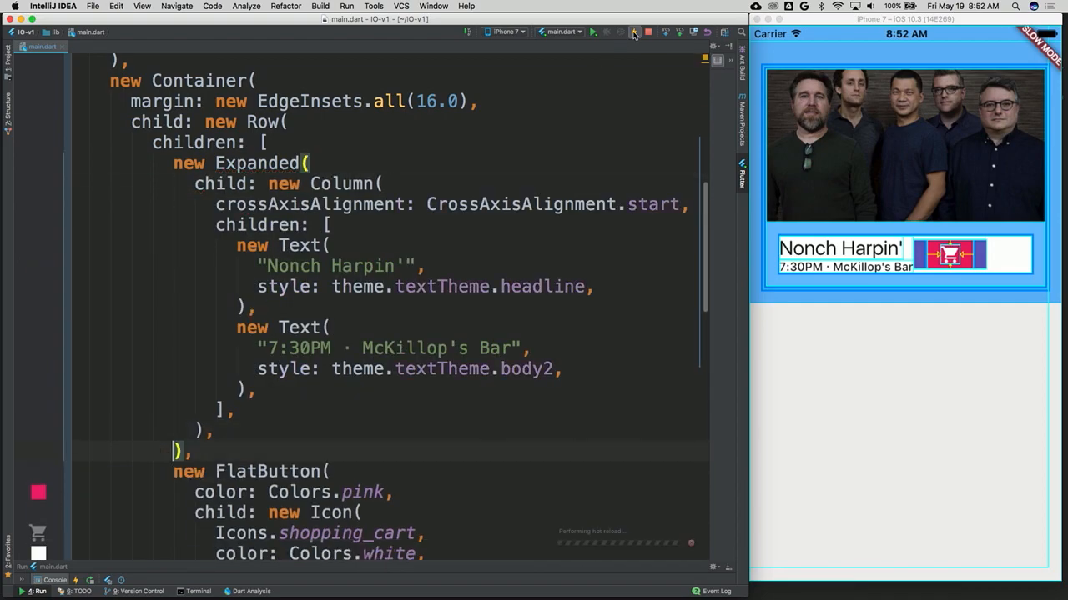
left_click(631, 32)
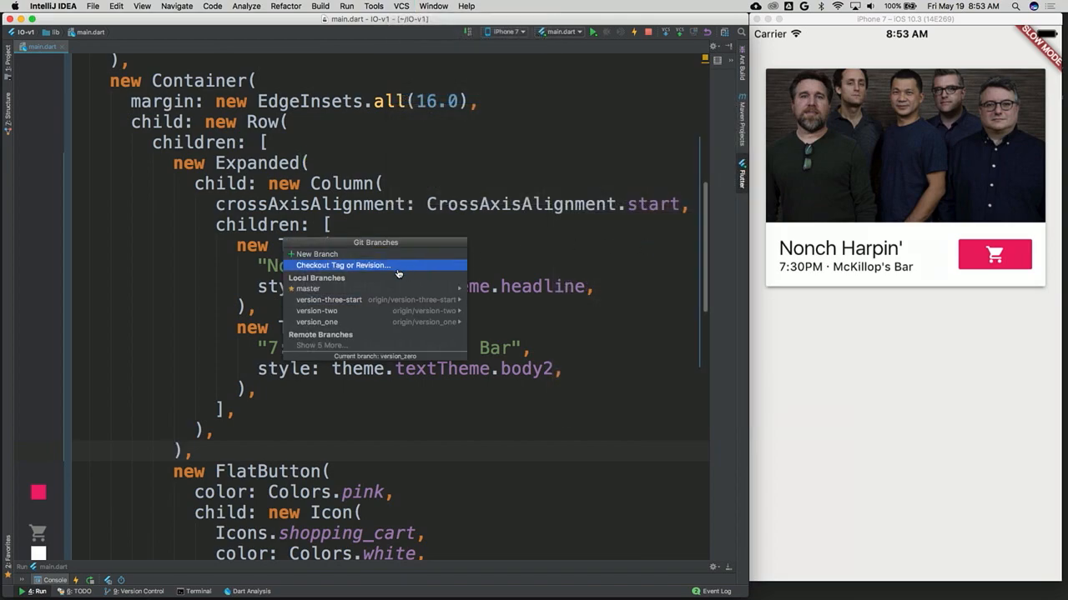
Step: Force-checkout the version-three-start branch from VCS > Git > Branches, discarding local changes
left_click(328, 299)
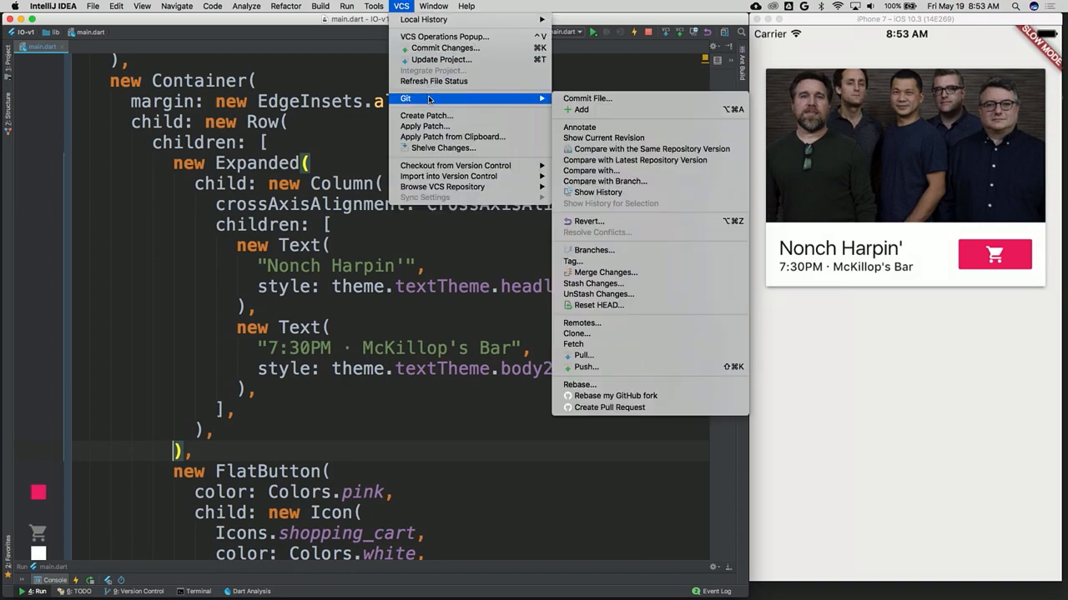
mouse_move(593, 250)
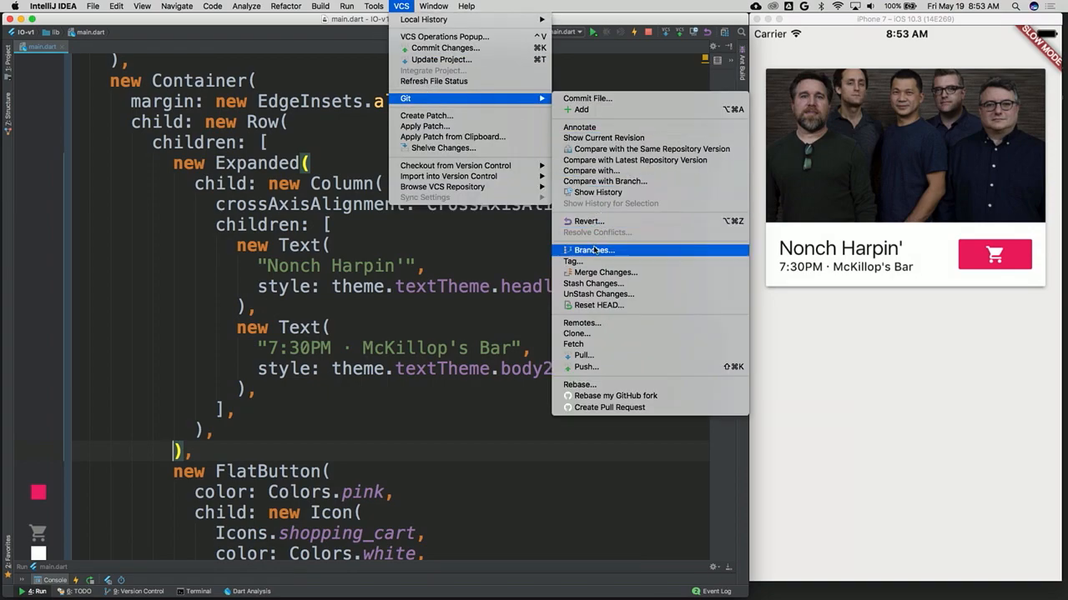
left_click(593, 250)
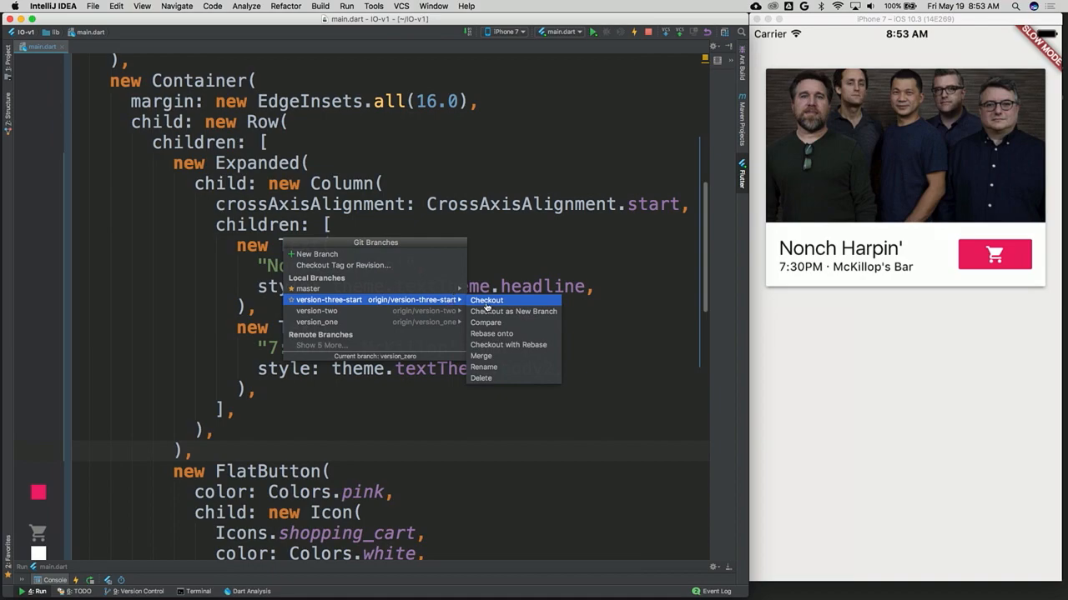
left_click(486, 301)
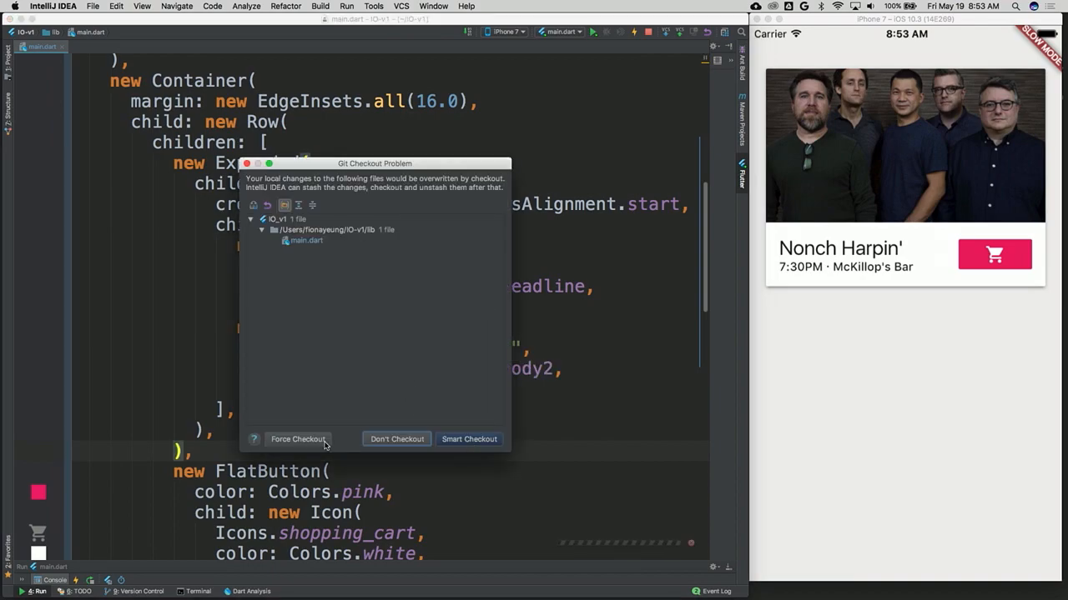
left_click(468, 438)
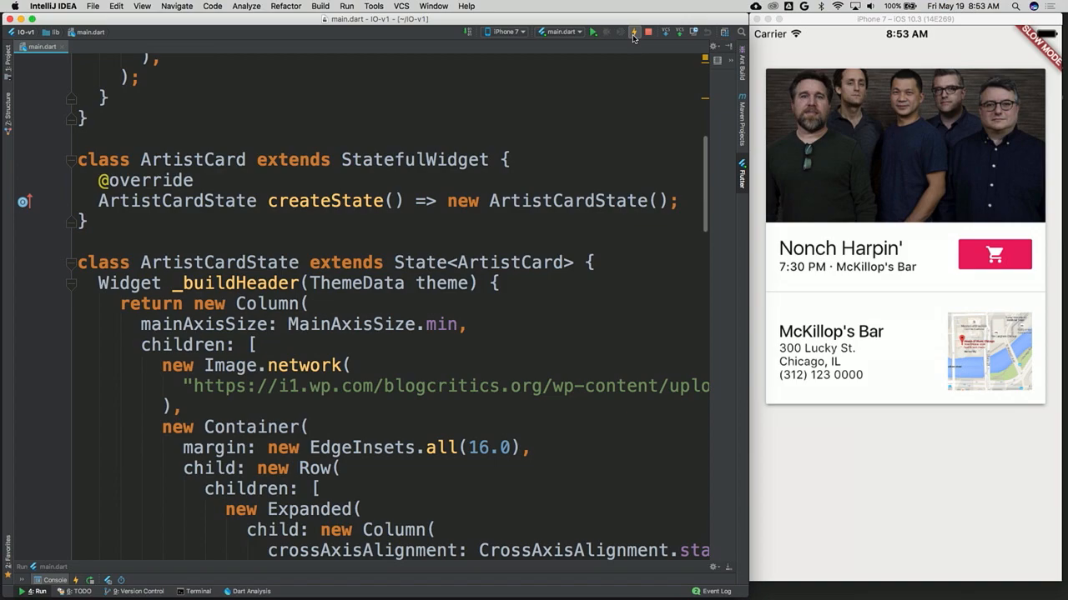
mouse_move(958, 301)
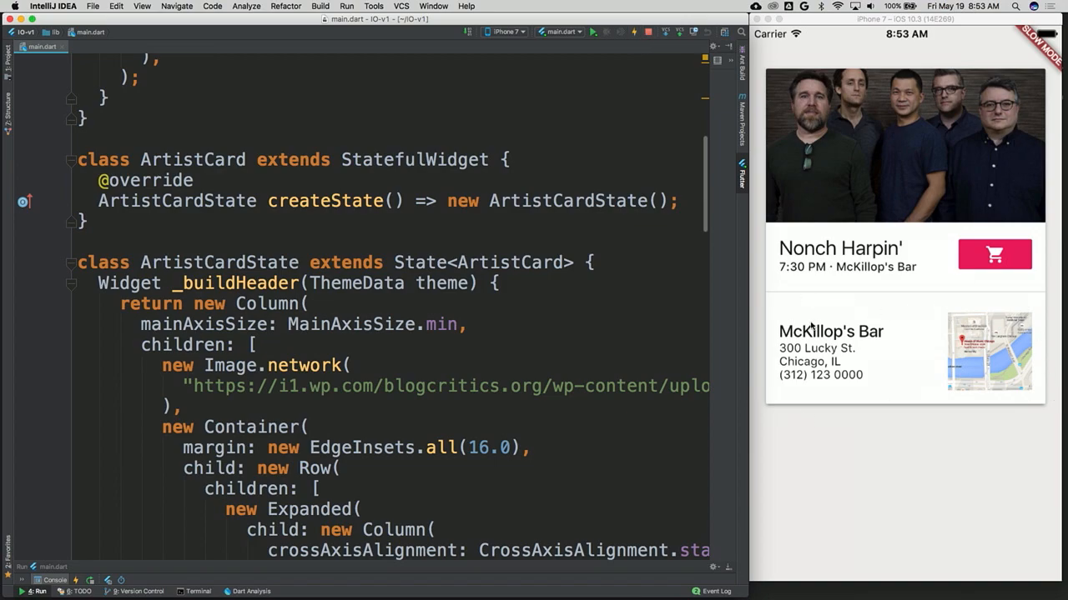
mouse_move(840, 251)
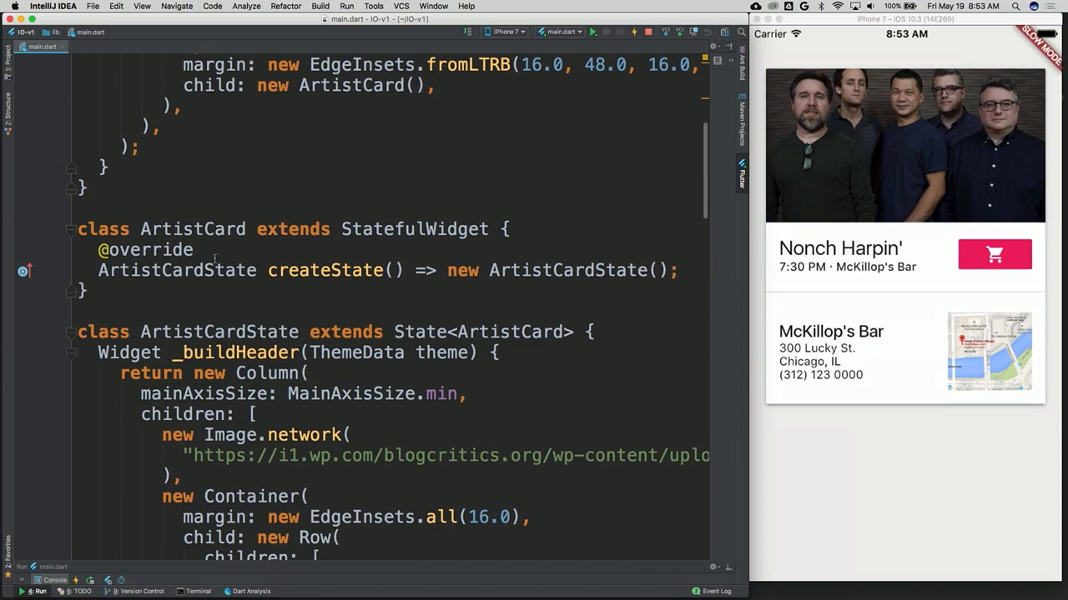
Step: Highlight the ArtistCard class name, then scroll down to review the ArtistCardState class
double_click(192, 228)
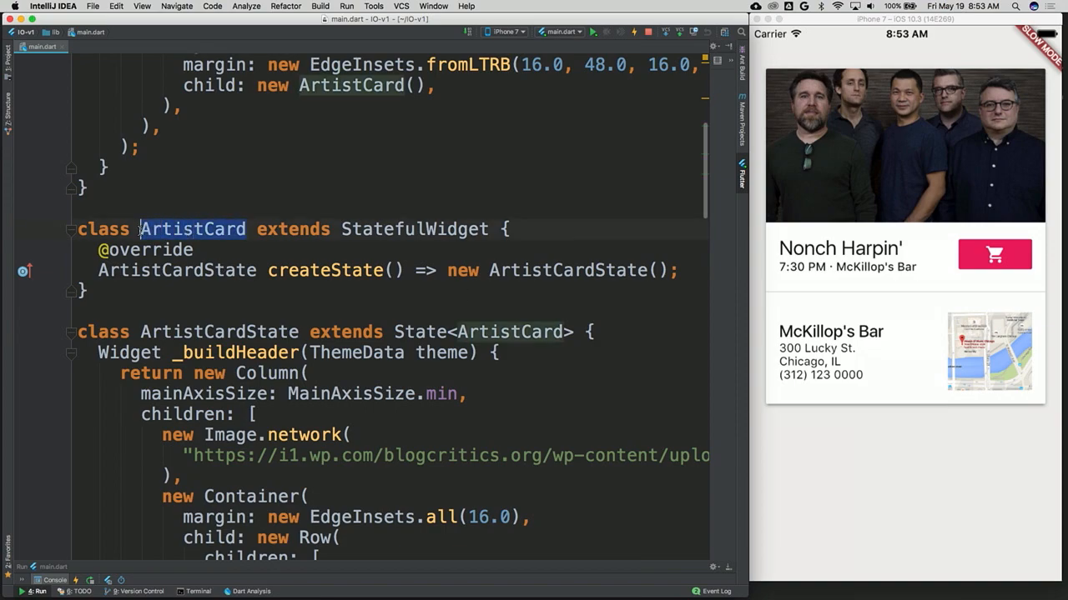
left_click(142, 284)
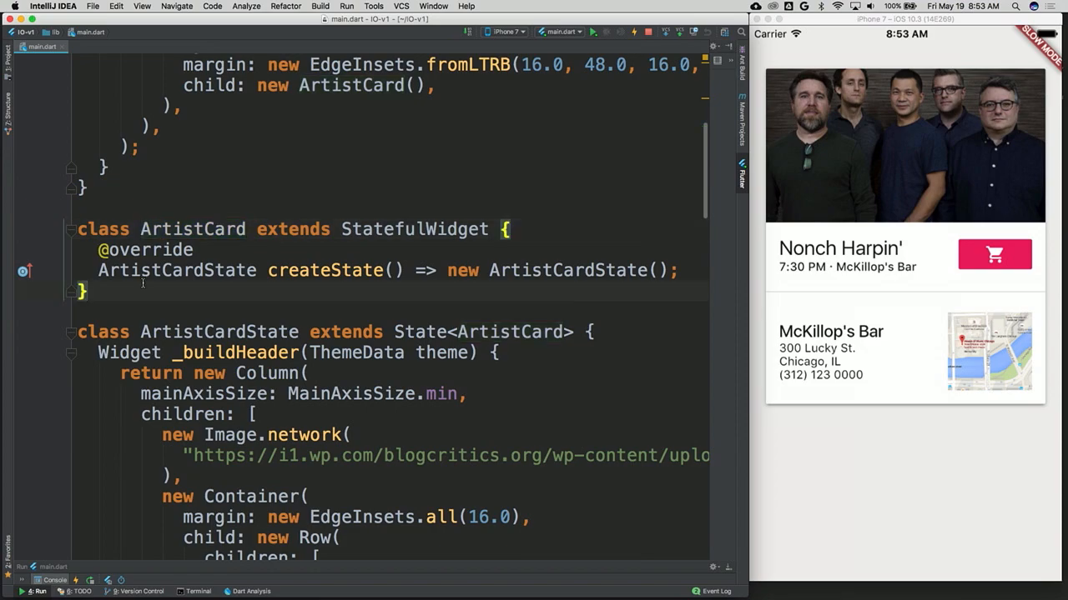
mouse_move(796, 395)
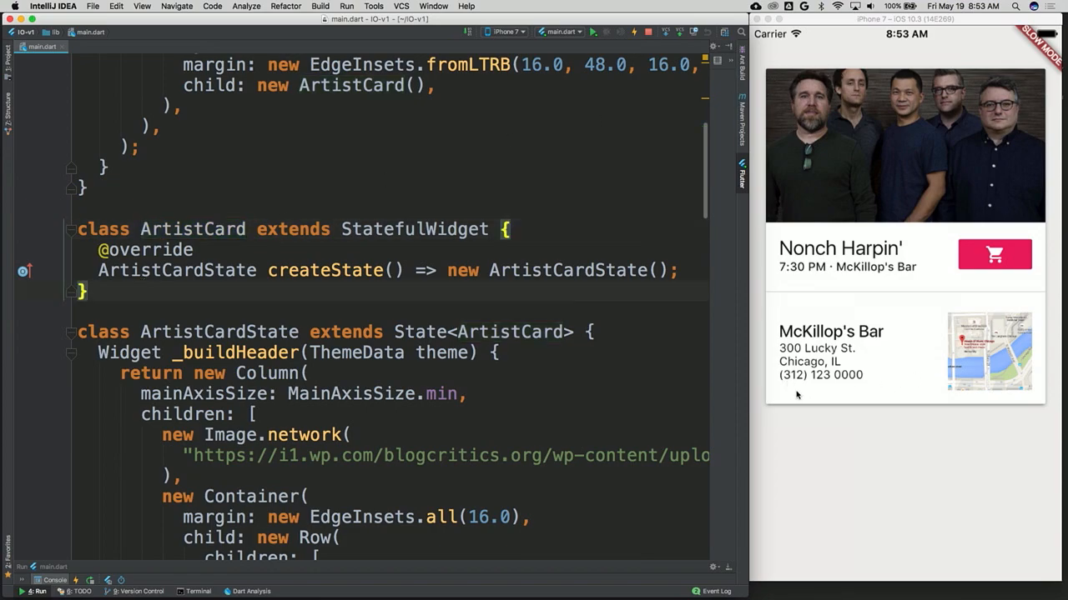
scroll("down", 3)
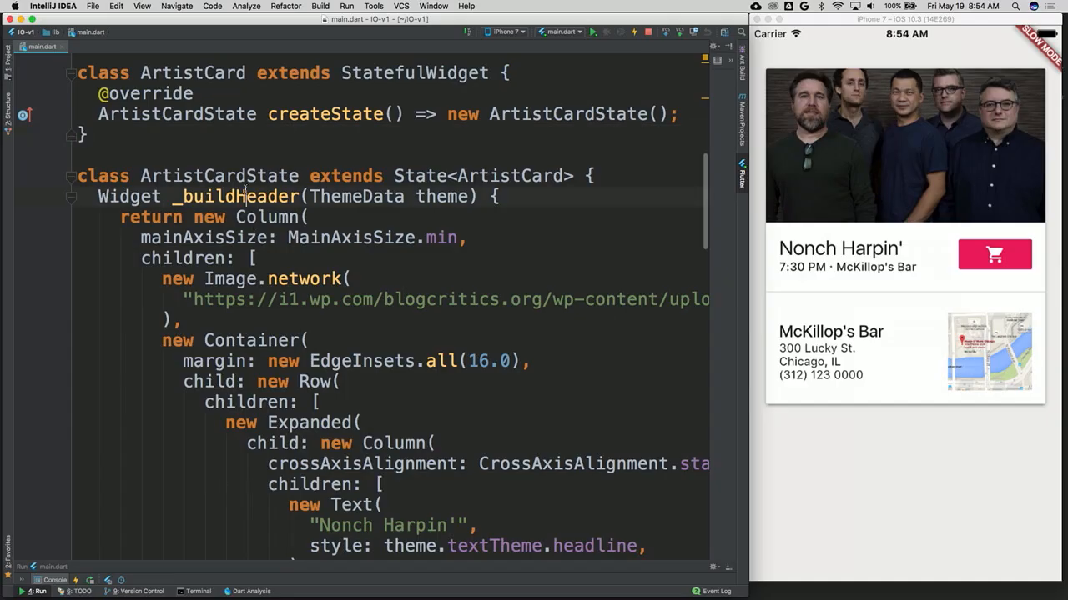
Step: Fold the _buildHeader and _buildVenueDetails method bodies in ArtistCardState
double_click(236, 196)
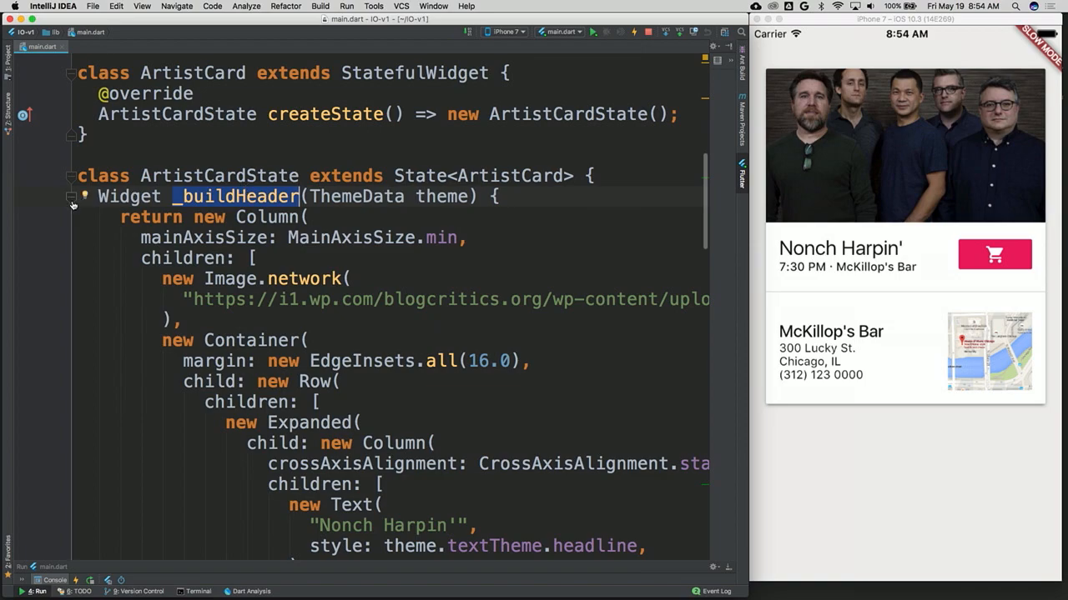
left_click(71, 199)
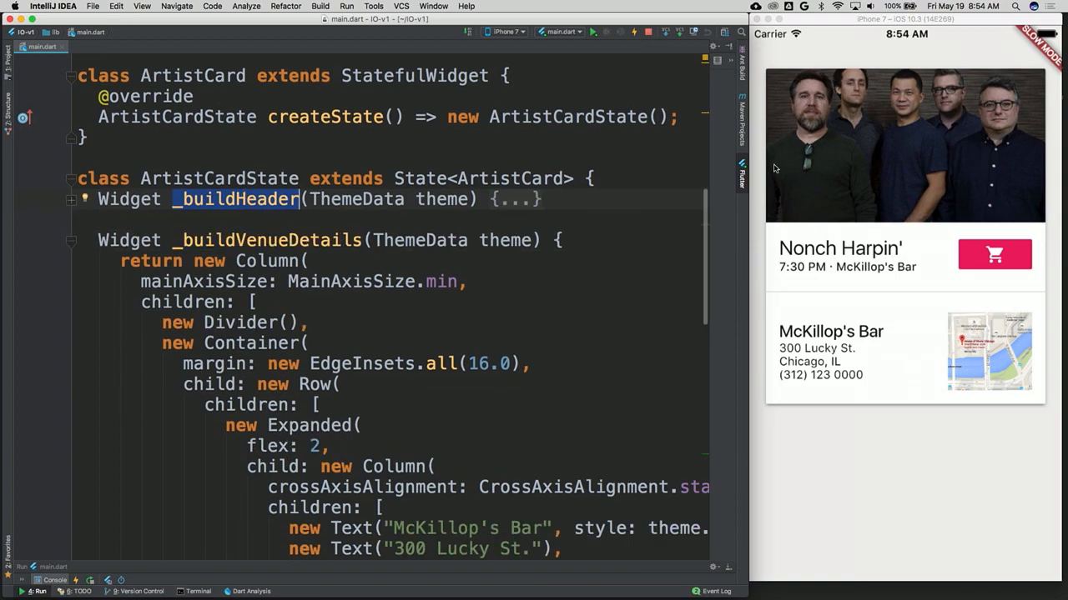
mouse_move(450, 267)
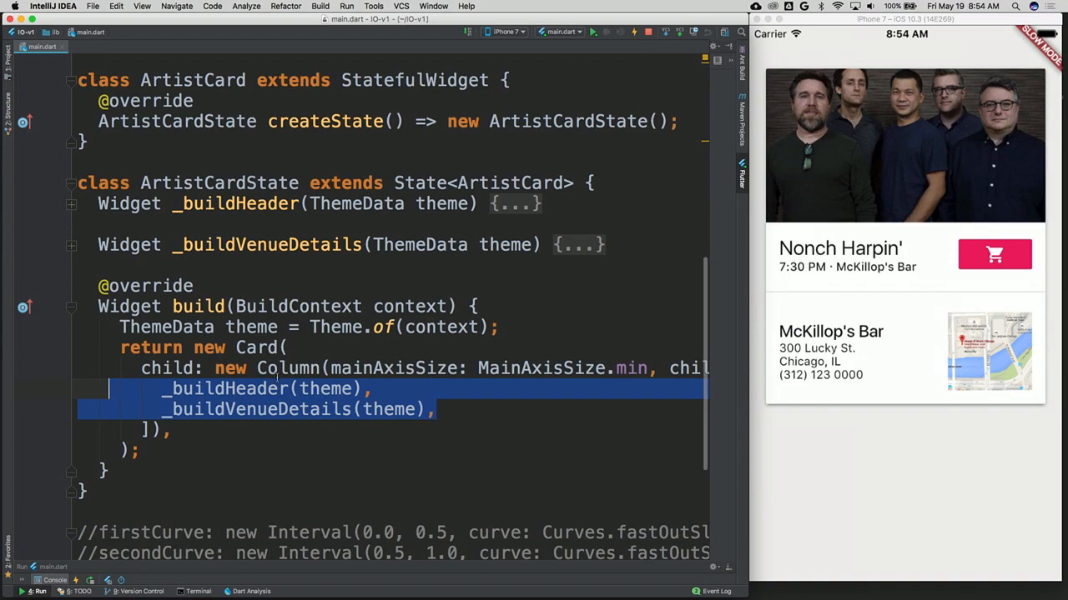
double_click(288, 367)
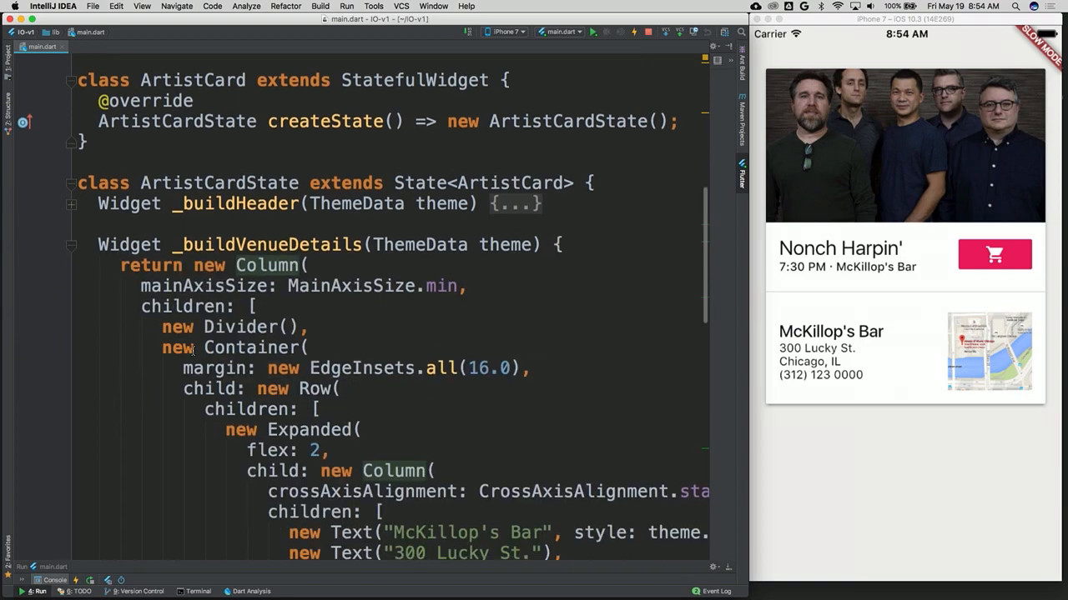
scroll("down", 3)
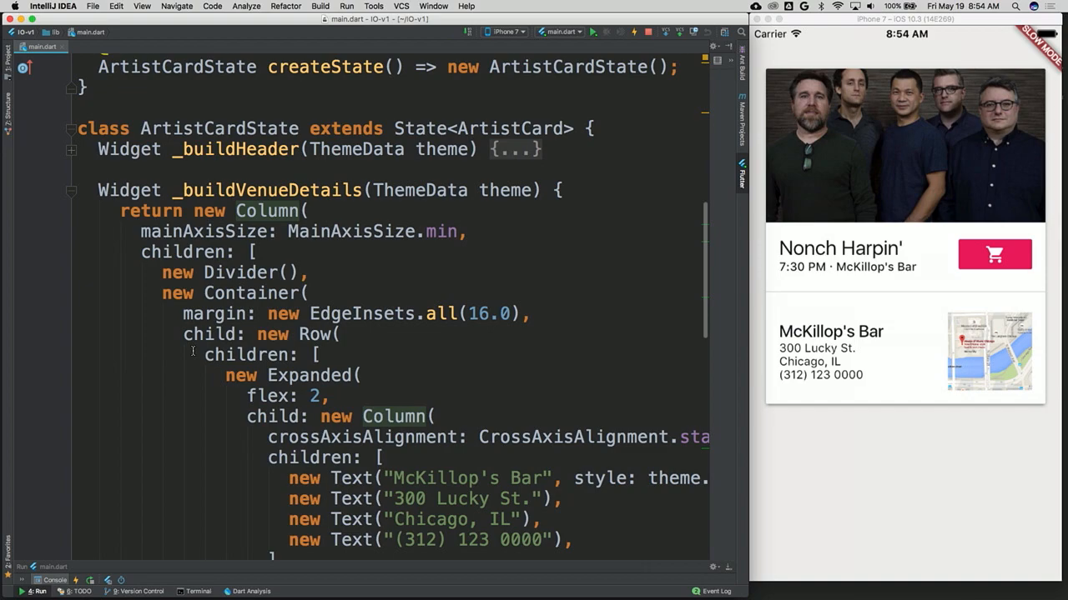
right_click(192, 350)
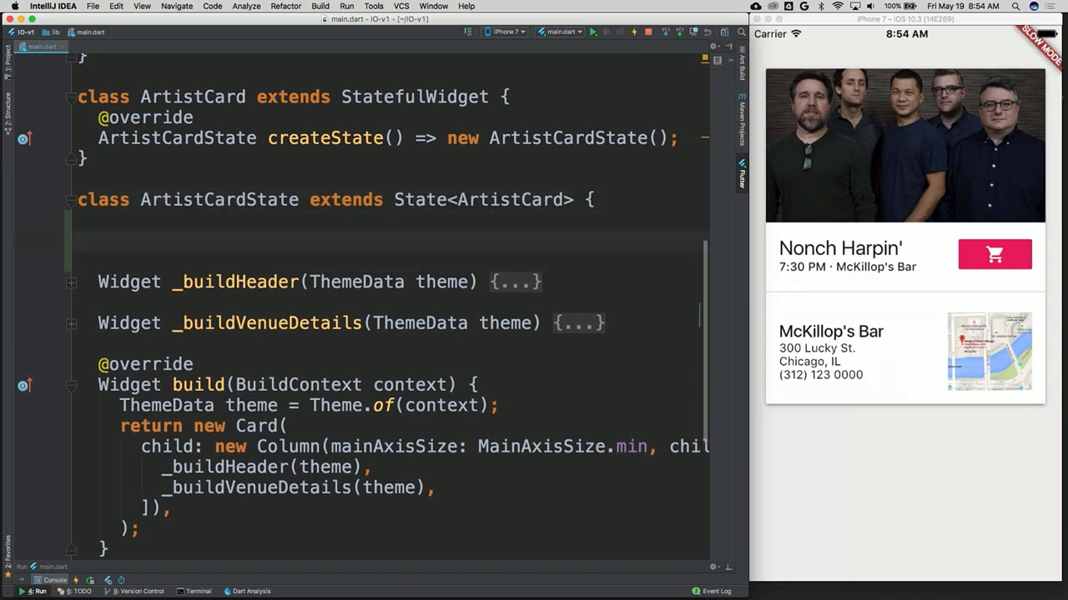
Step: Declare bool open = false; and place the cursor after the _buildHeader(theme) child
type("bool")
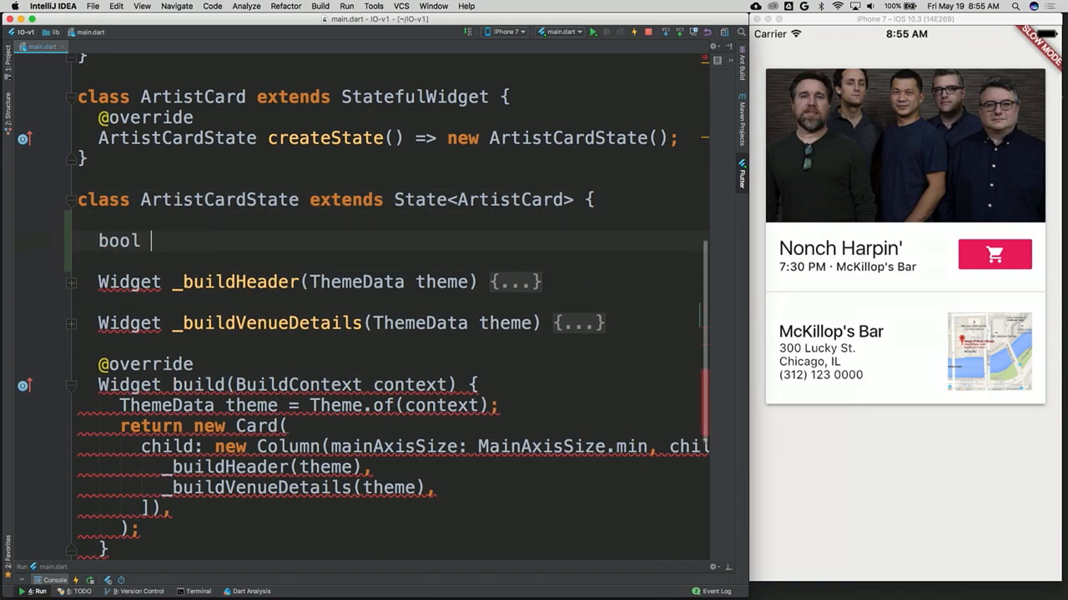
type("open =")
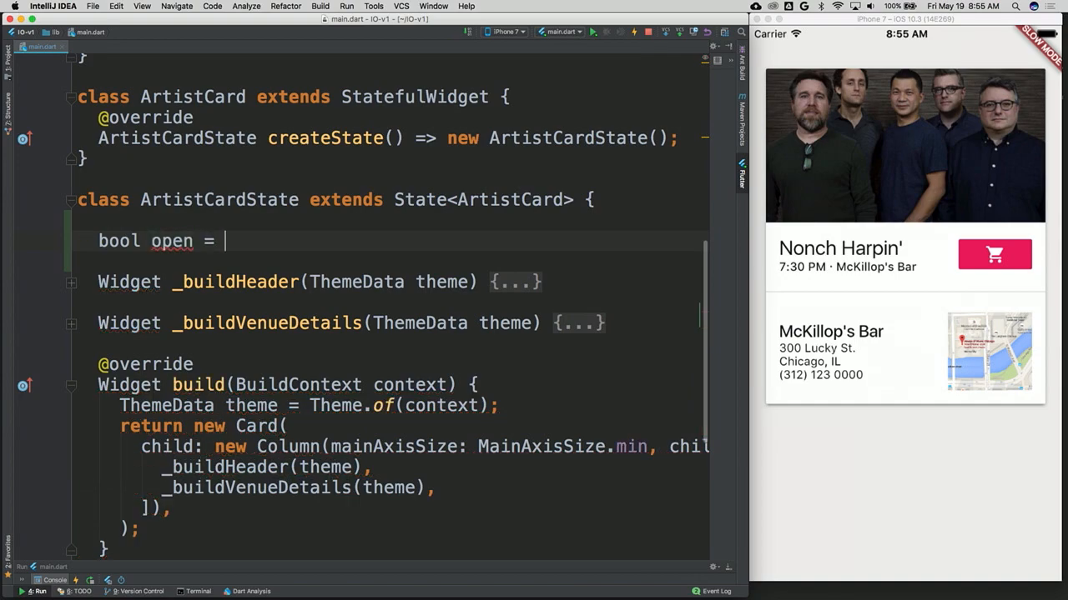
type("fa")
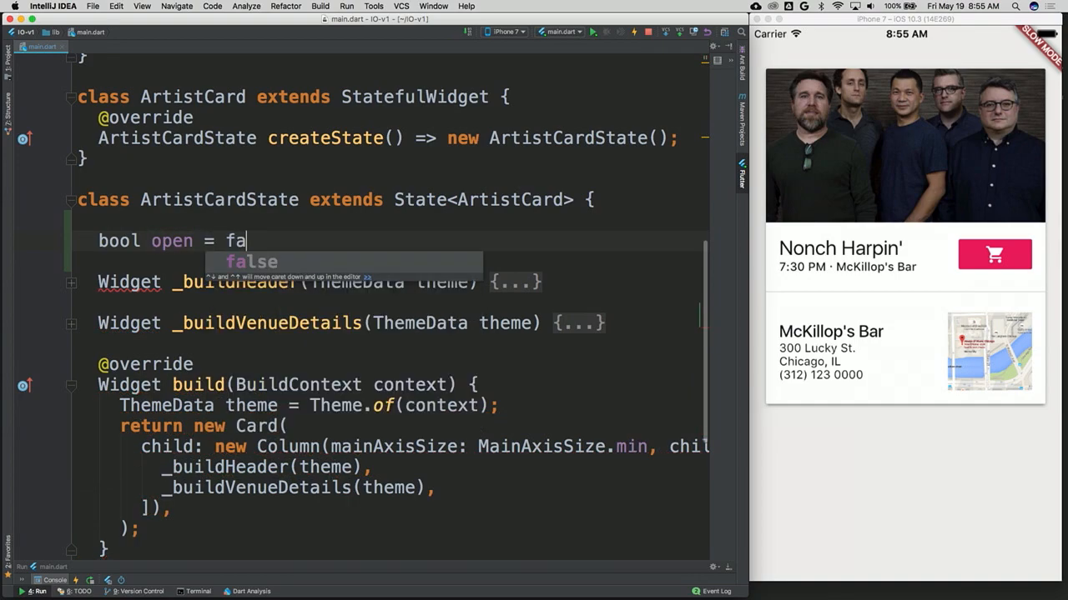
type("lse;")
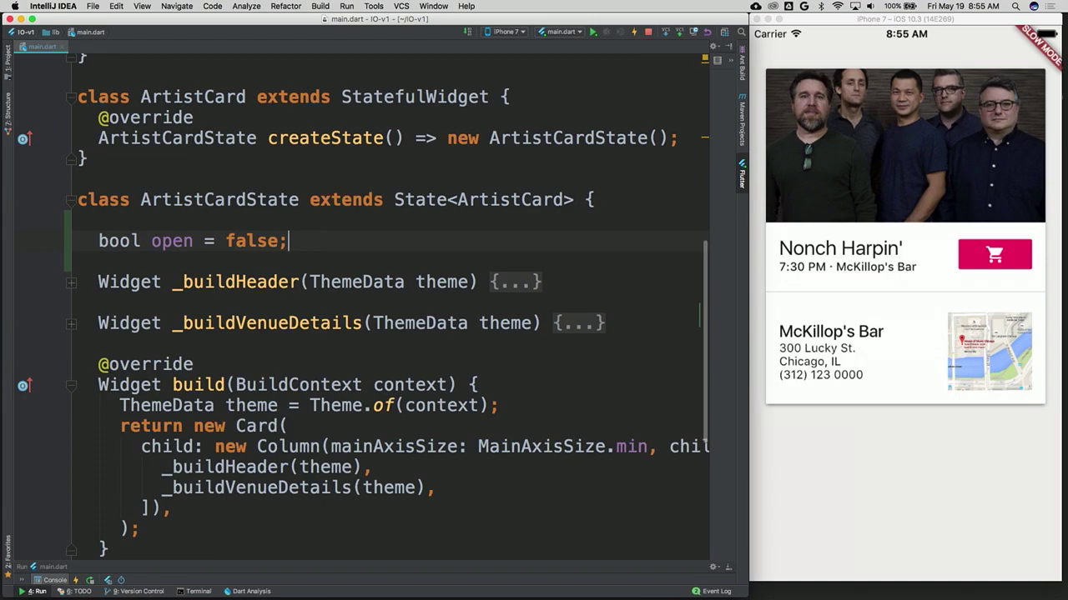
left_click(370, 468)
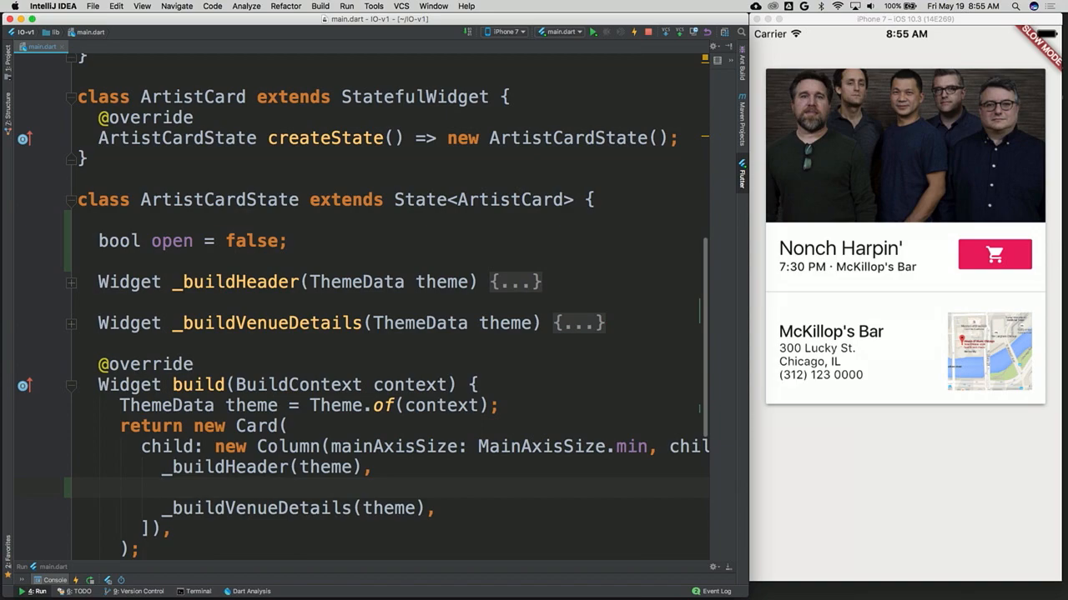
Step: Add new AnimatedCrossFade with firstChild _buildVenueDetails(theme) and secondChild new Container()
type("new A")
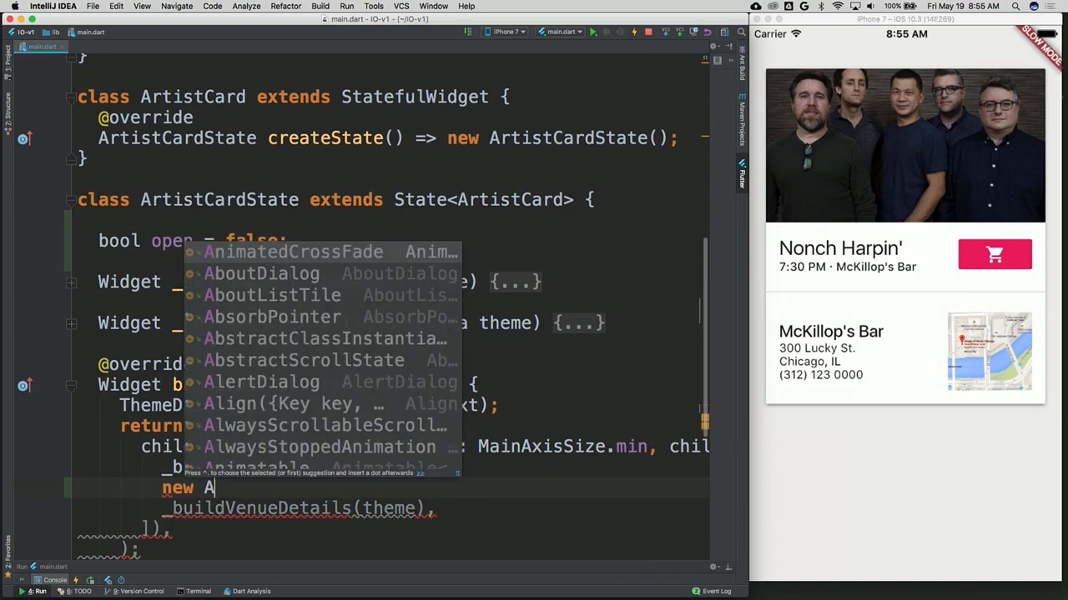
left_click(260, 251)
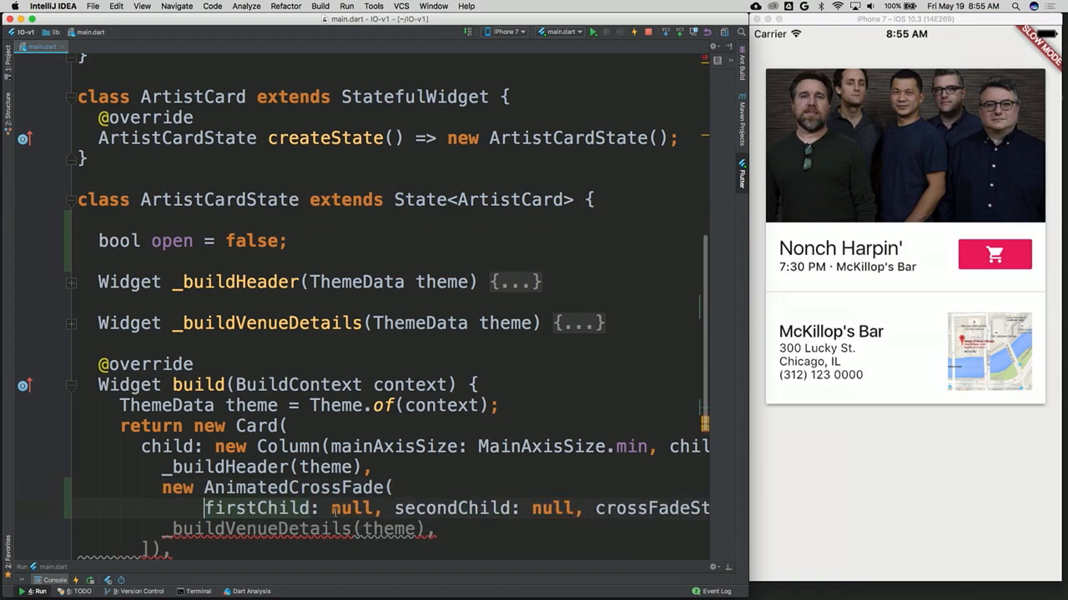
left_click(440, 530)
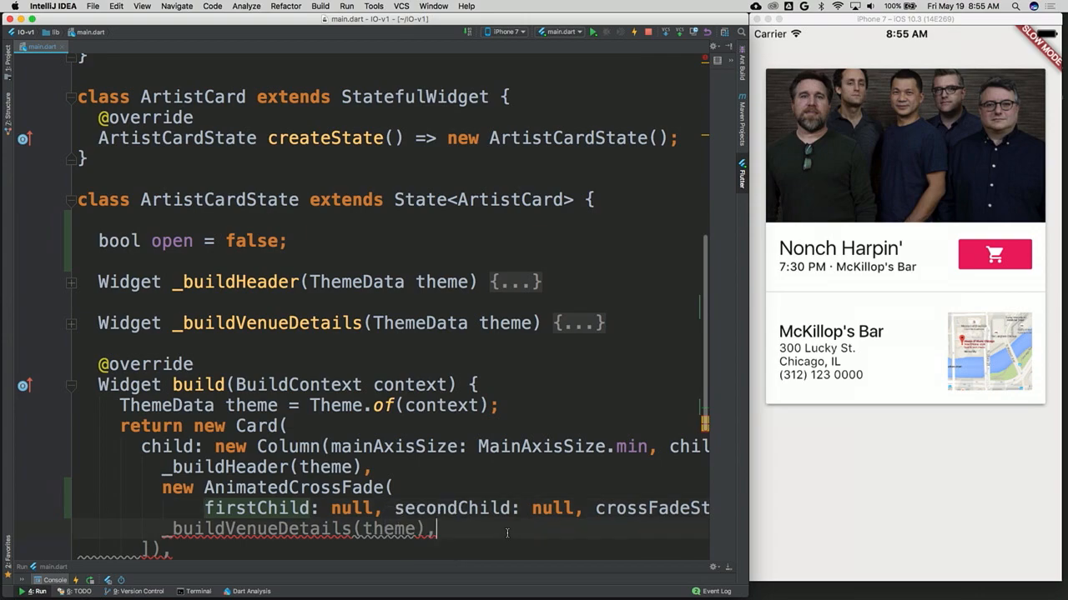
triple_click(298, 528)
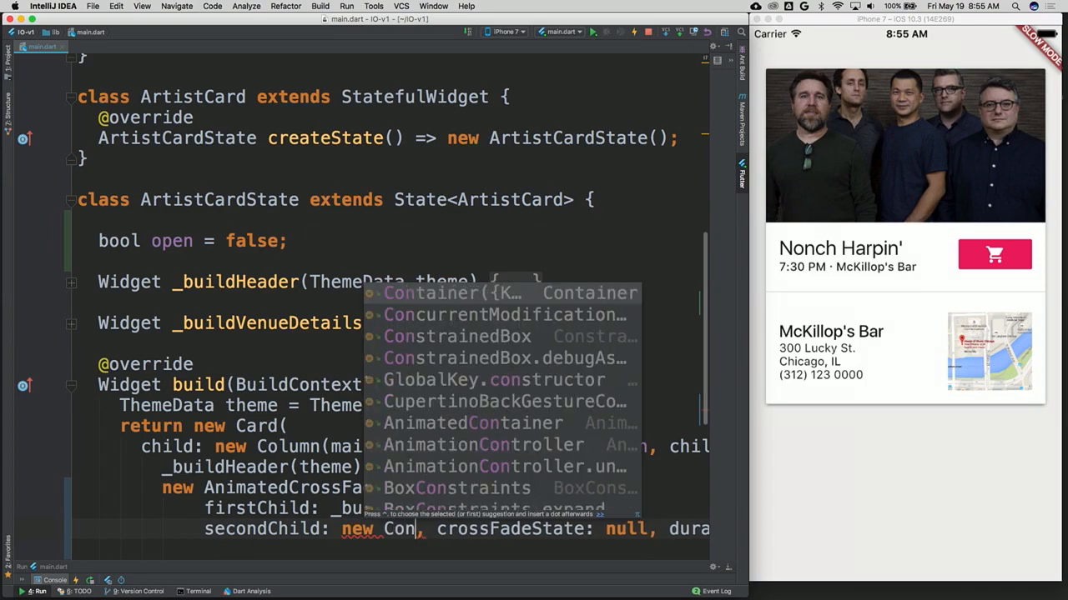
key("Tab")
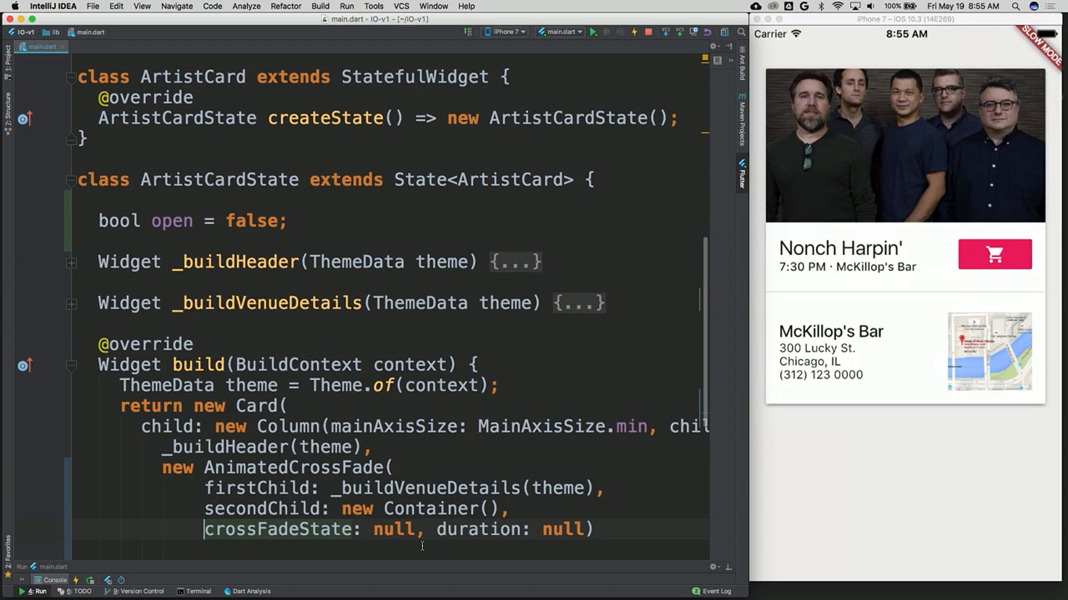
Step: Set crossFadeState to open ? CrossFadeState.showFirst : CrossFadeState.showSecond
type("open")
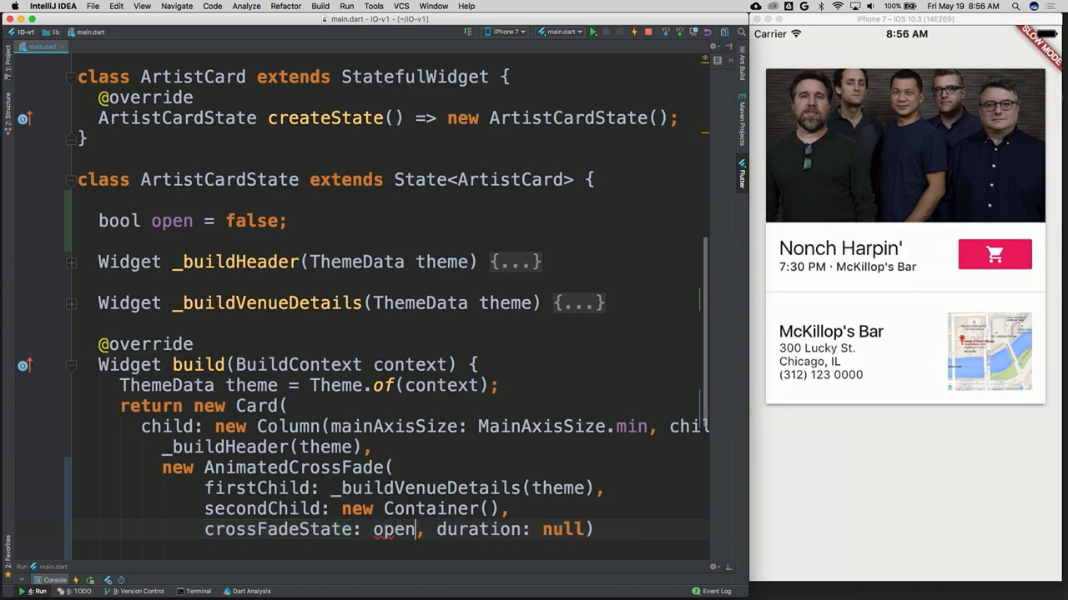
type("?")
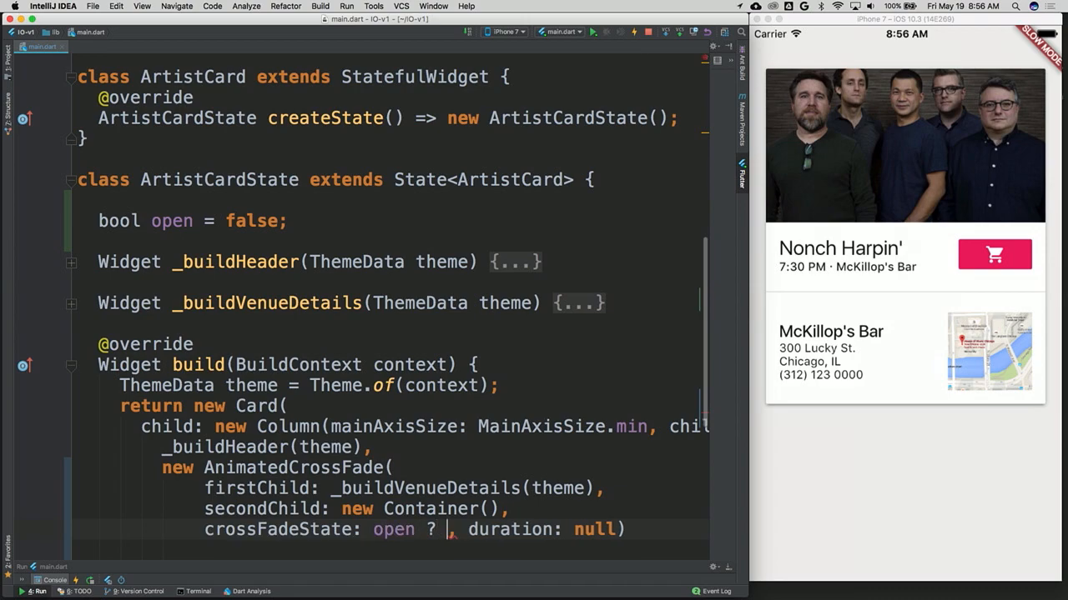
type("Show")
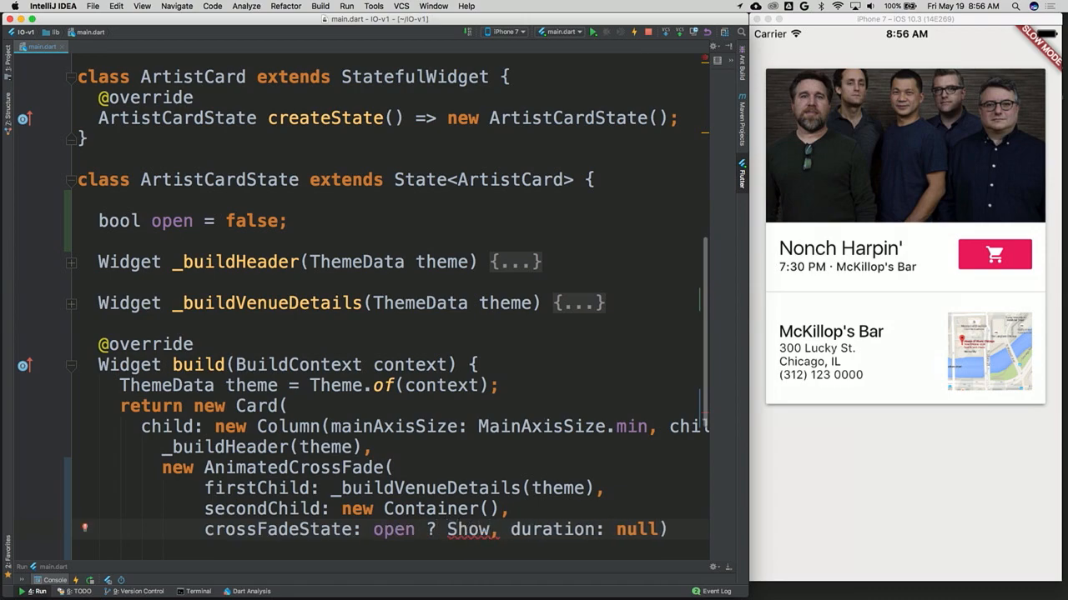
type("Cro")
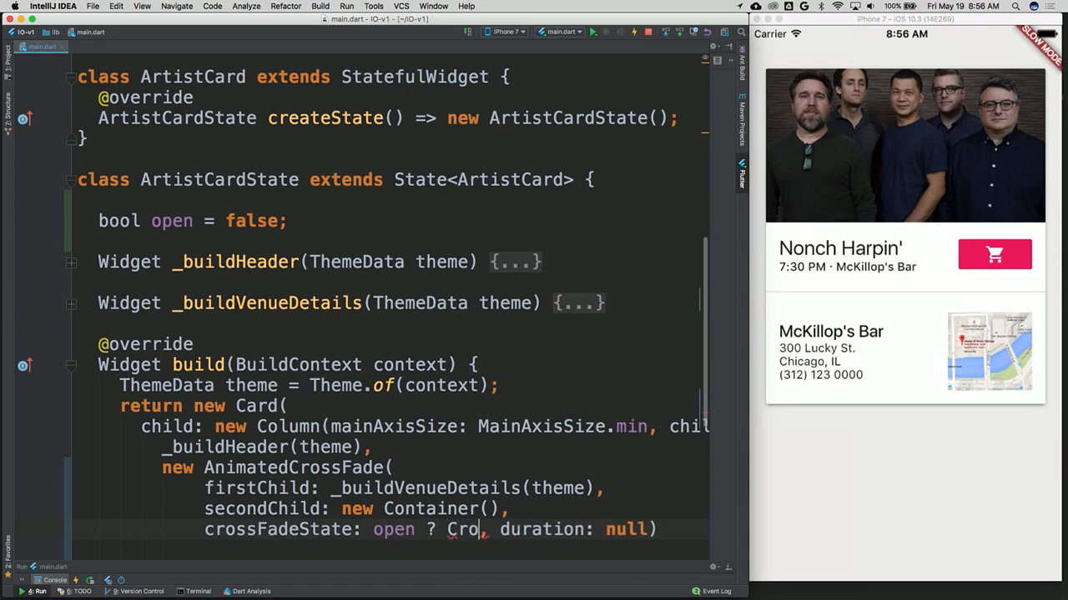
type("ssFa")
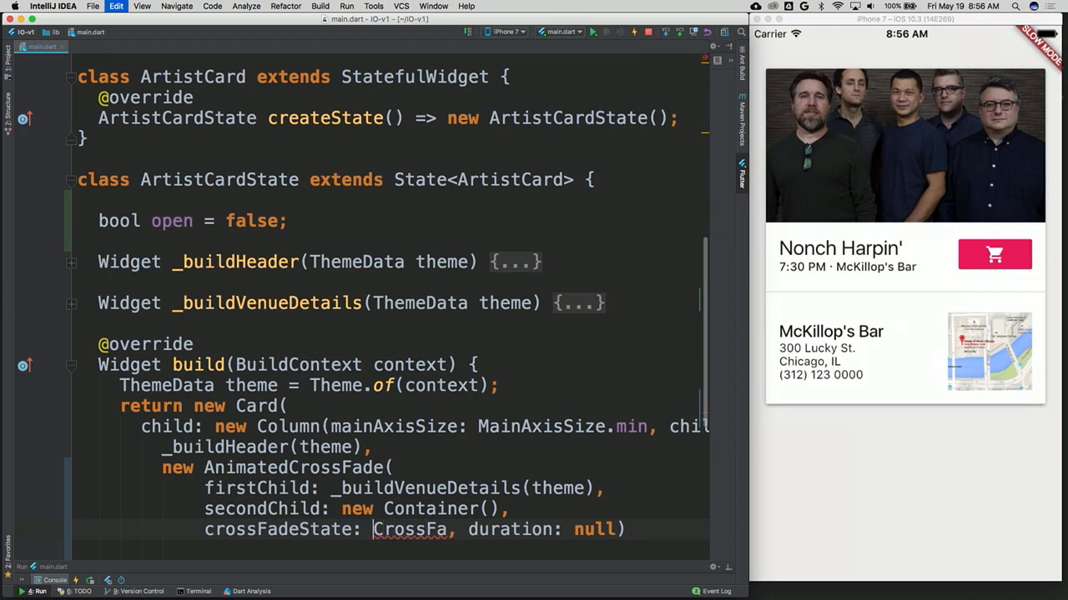
type("open ? CrossFadeState.showFirst")
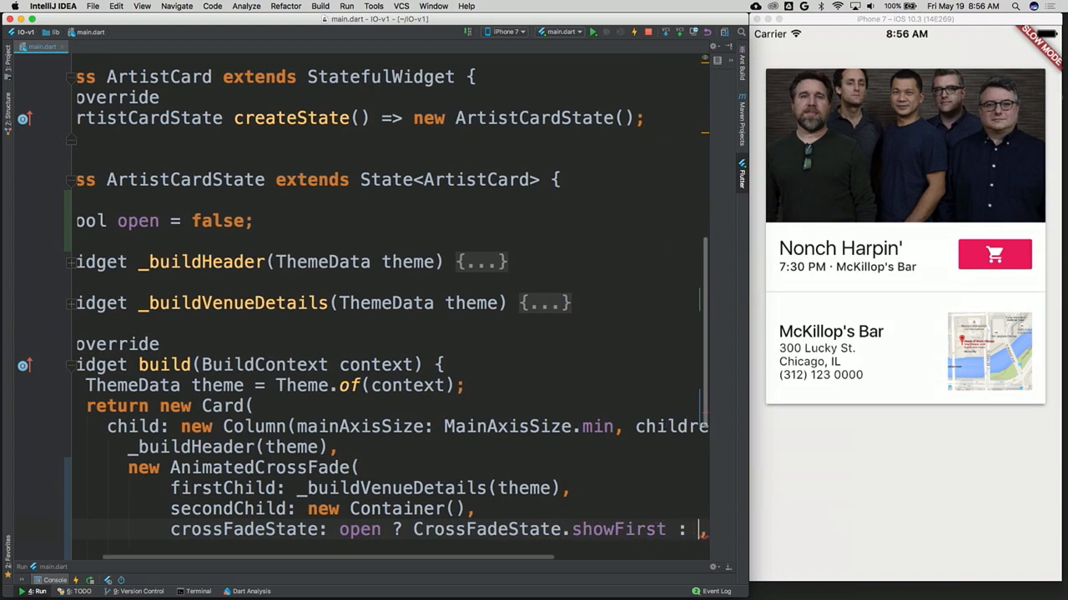
type("CrossF")
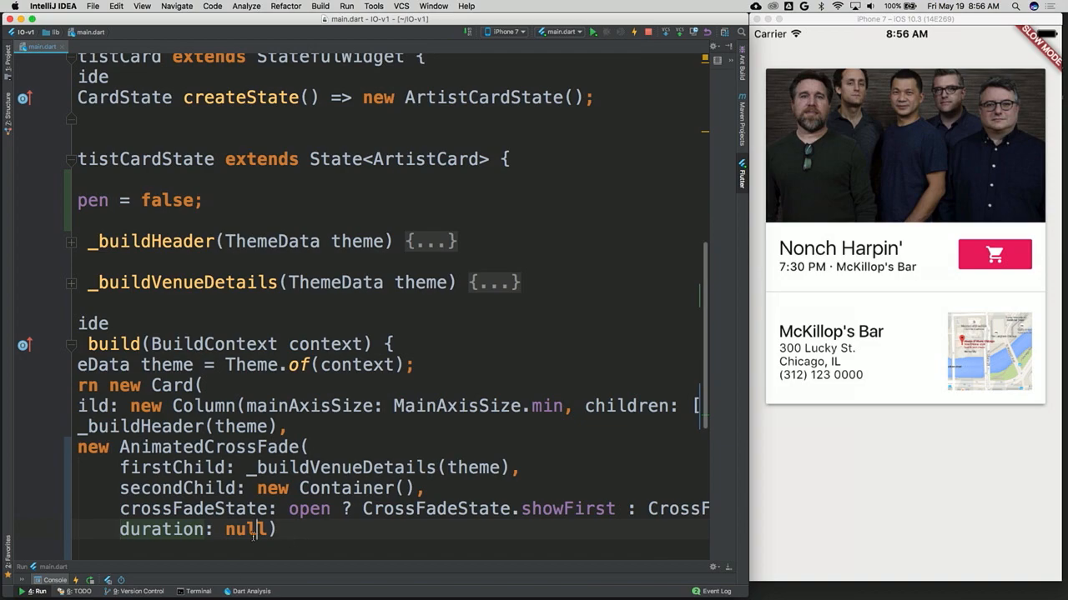
Step: Set the cross-fade duration to new Duration(milliseconds: 400)
type("new Durat")
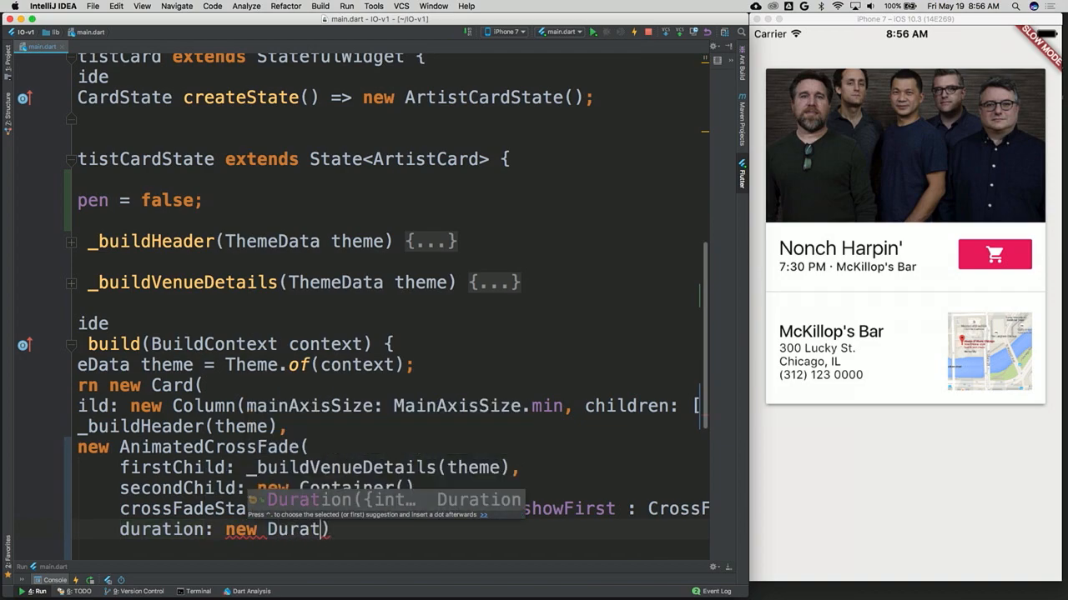
type("mi")
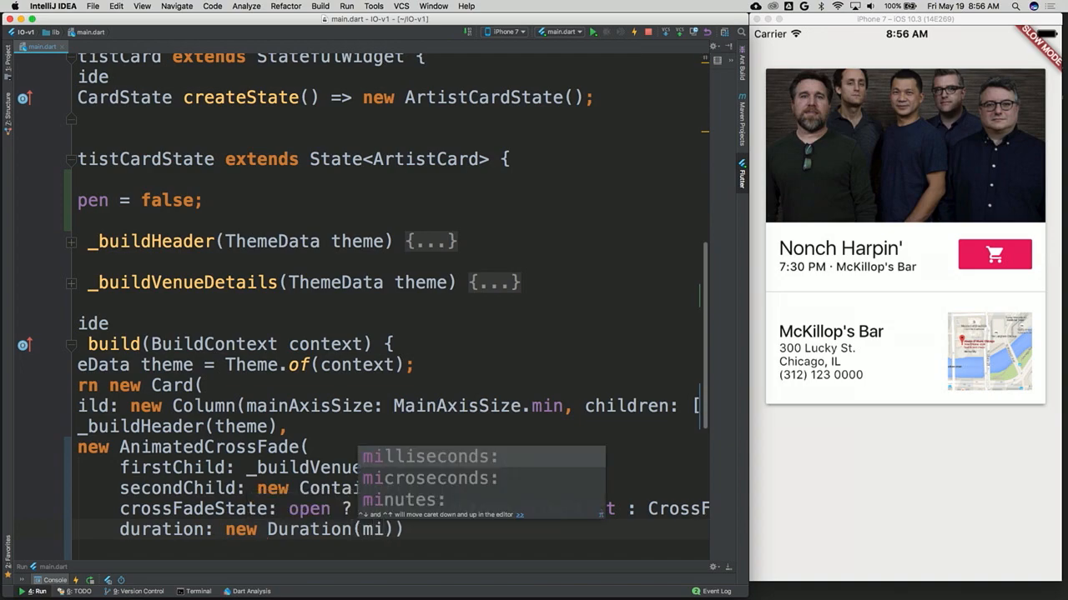
type("milliseconds: 400")
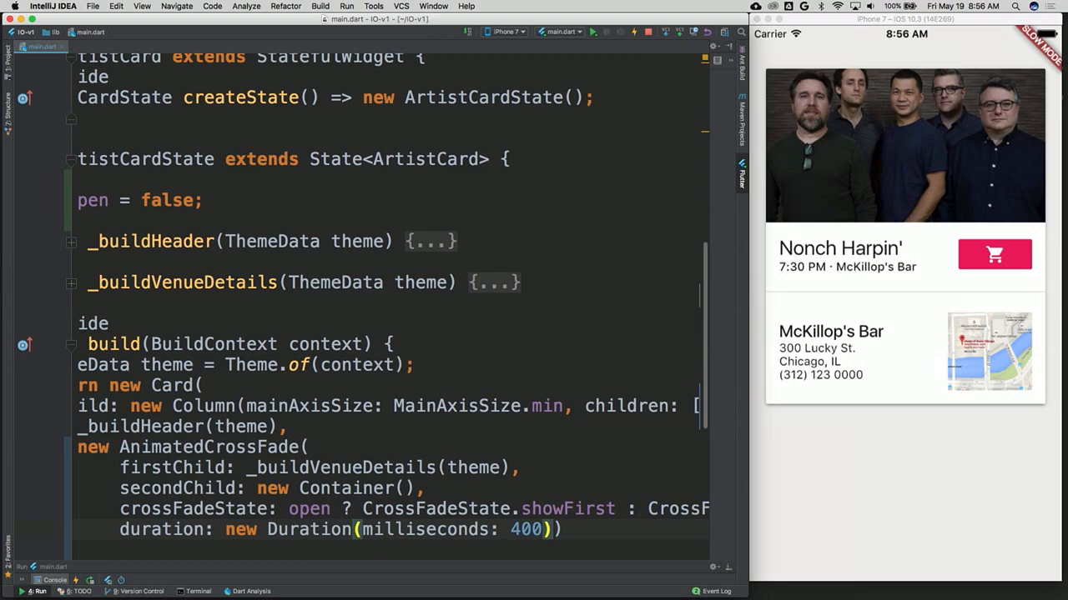
type(",")
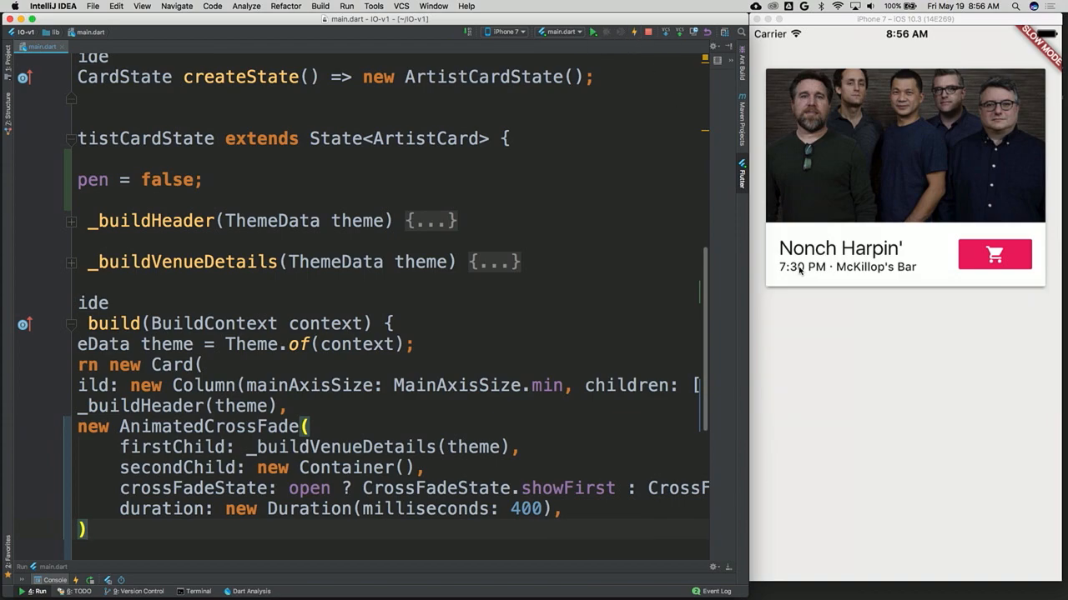
mouse_move(865, 281)
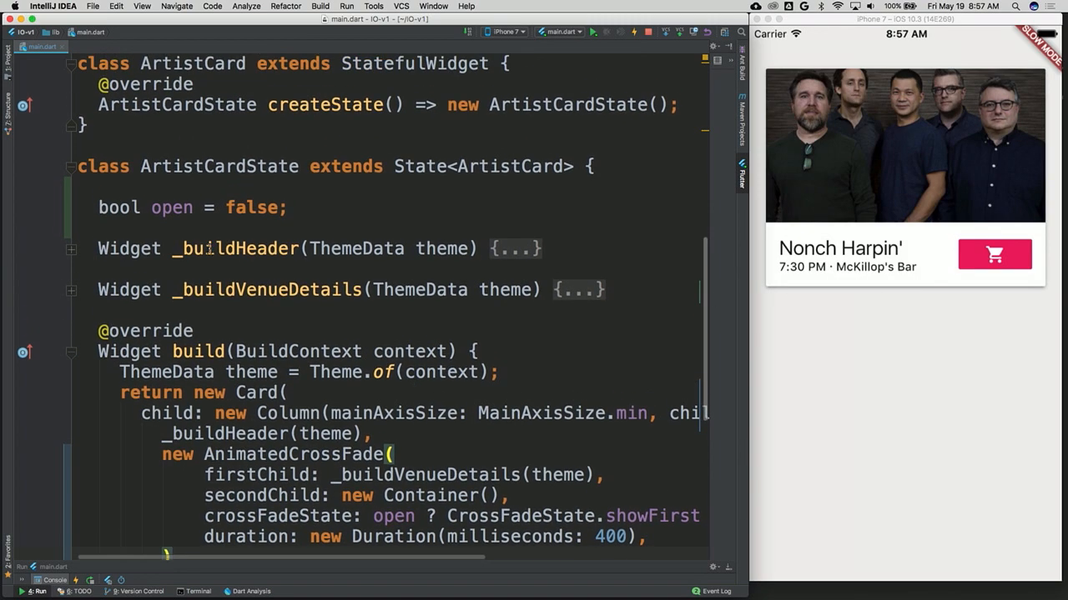
Step: Wrap the Card's Column in child: new InkWell(
left_click(268, 311)
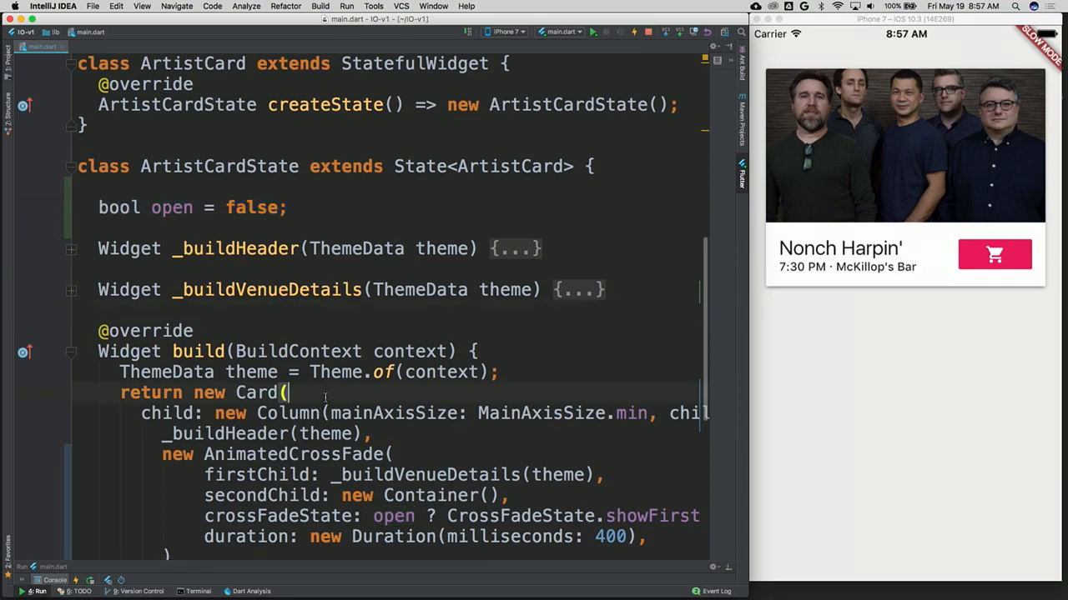
type("child")
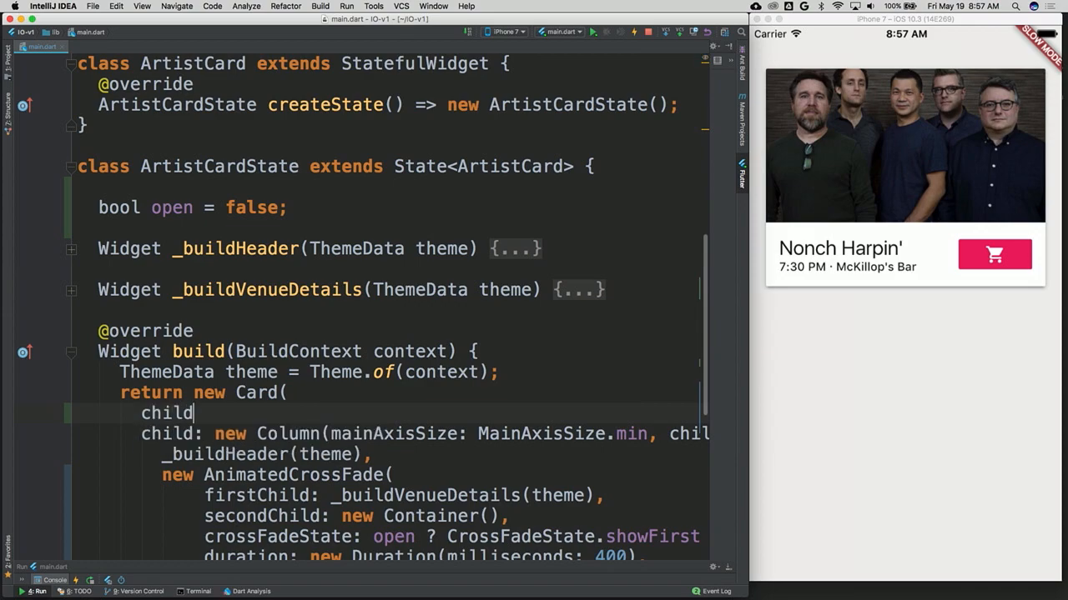
type(":")
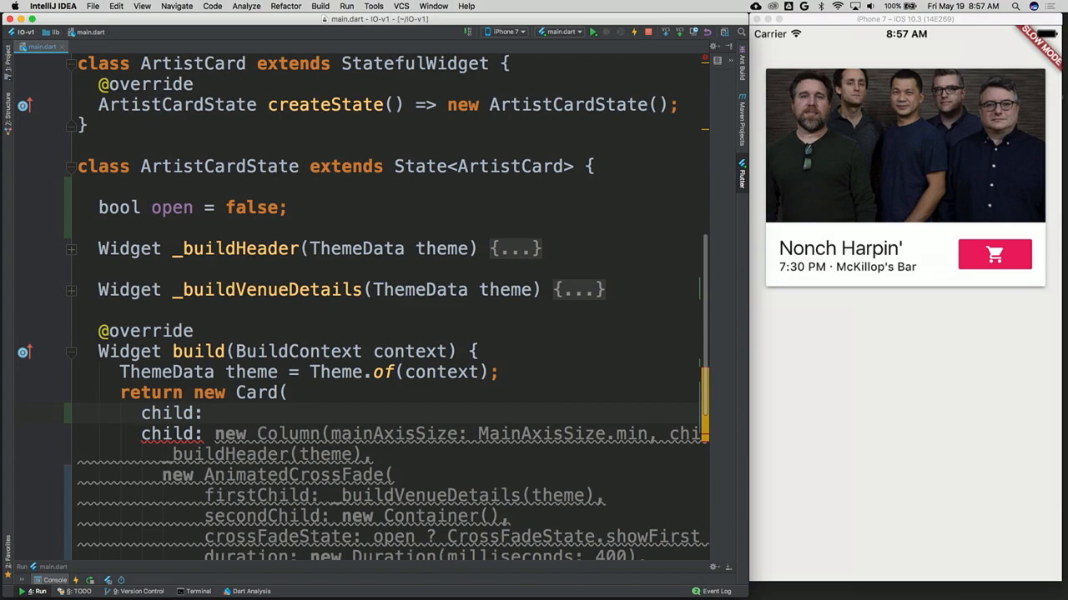
type("new InkWell(")
type("),")
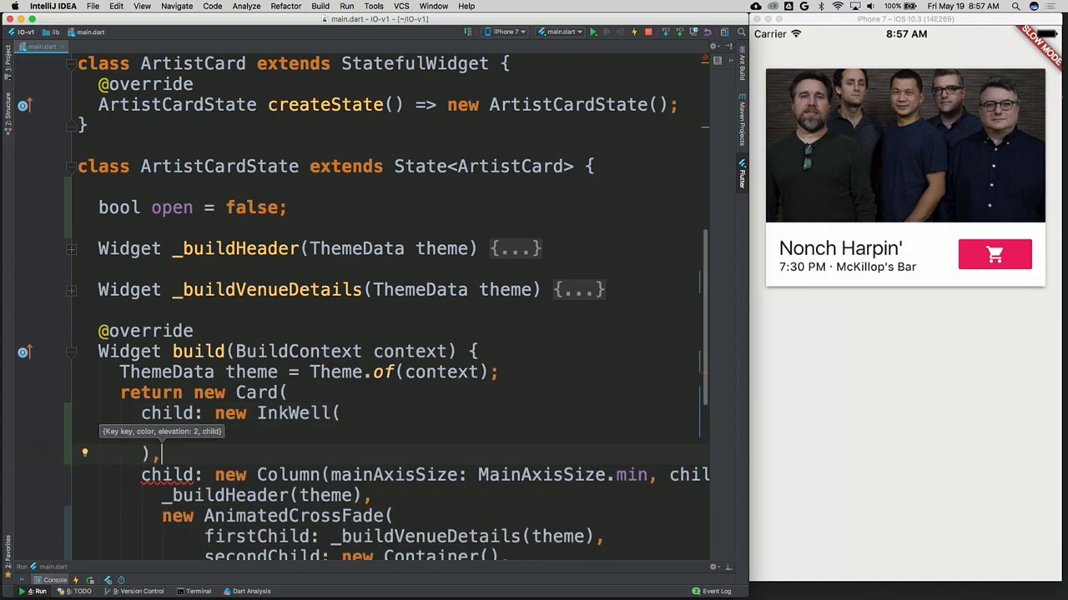
mouse_move(482, 337)
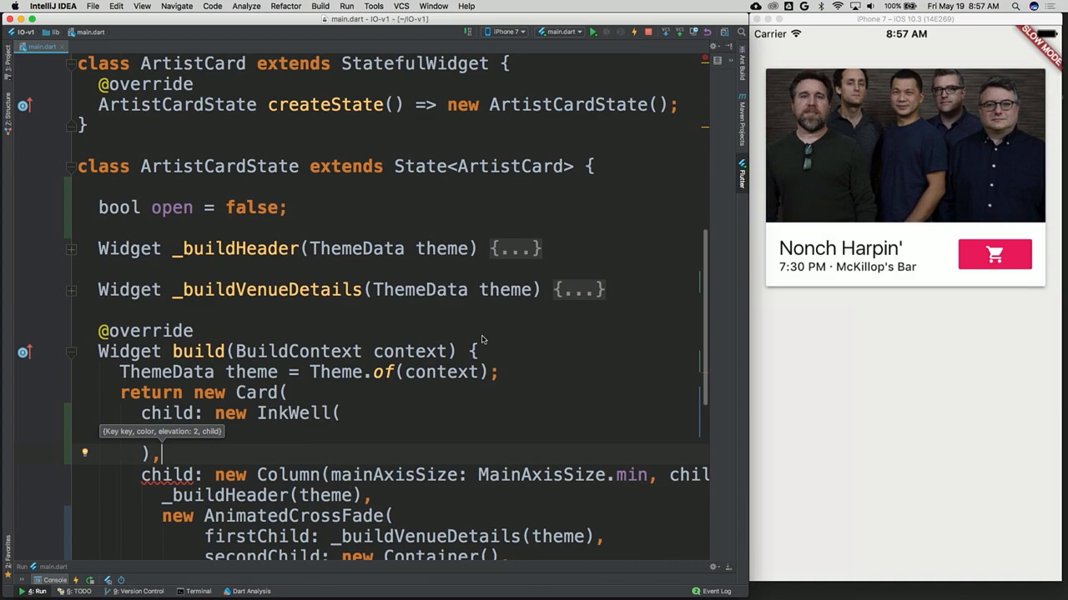
Step: Add an empty onTap: (){} handler to the Card
scroll("down", 3)
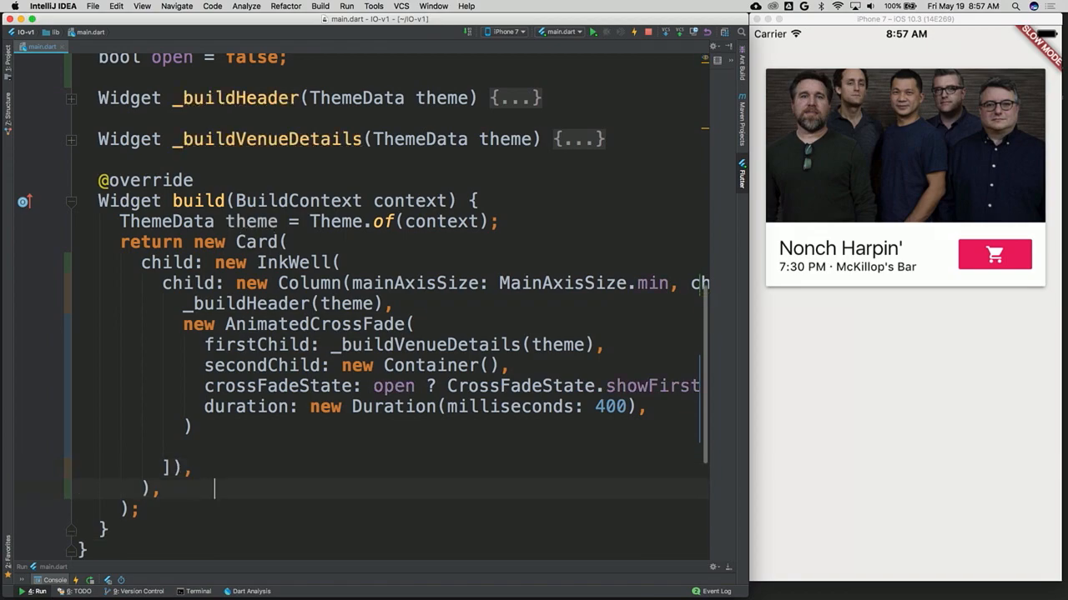
type("onTap: (")
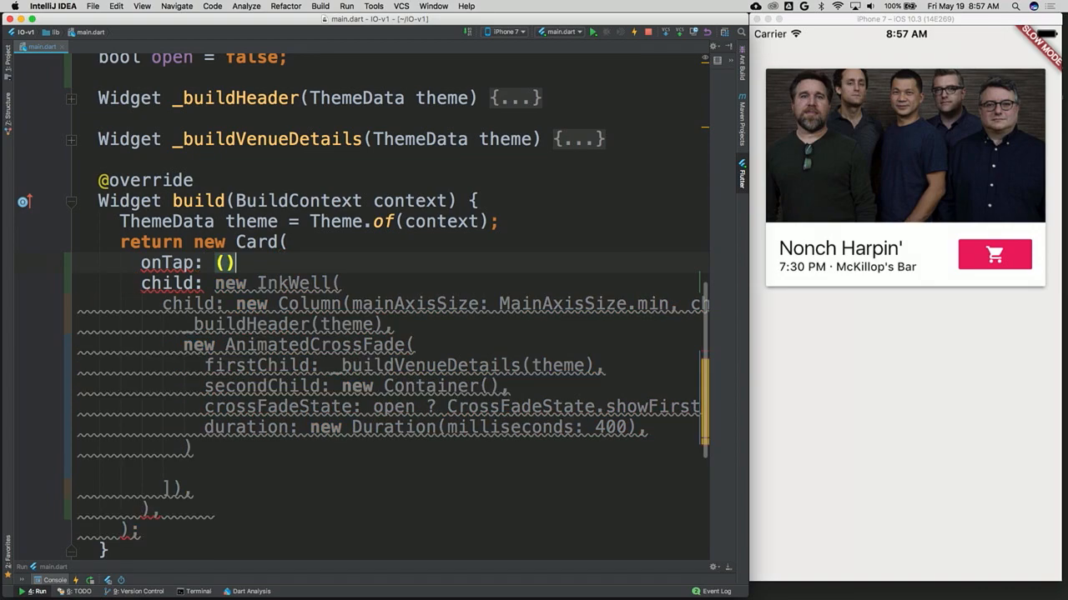
type("{},")
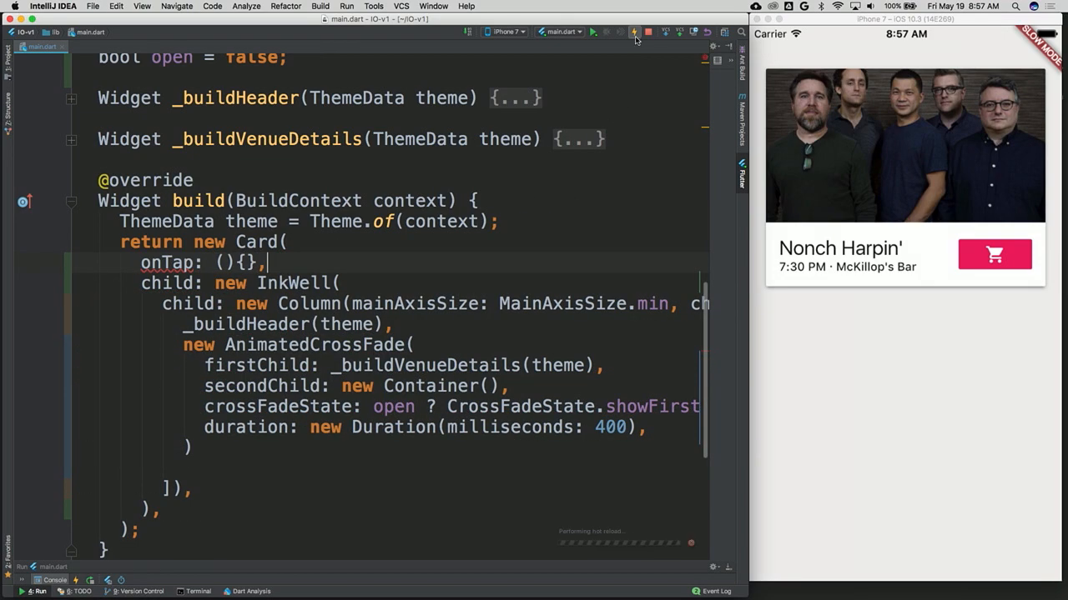
Step: Move onTap: (){}, from the Card into the InkWell and hot reload
left_click(635, 34)
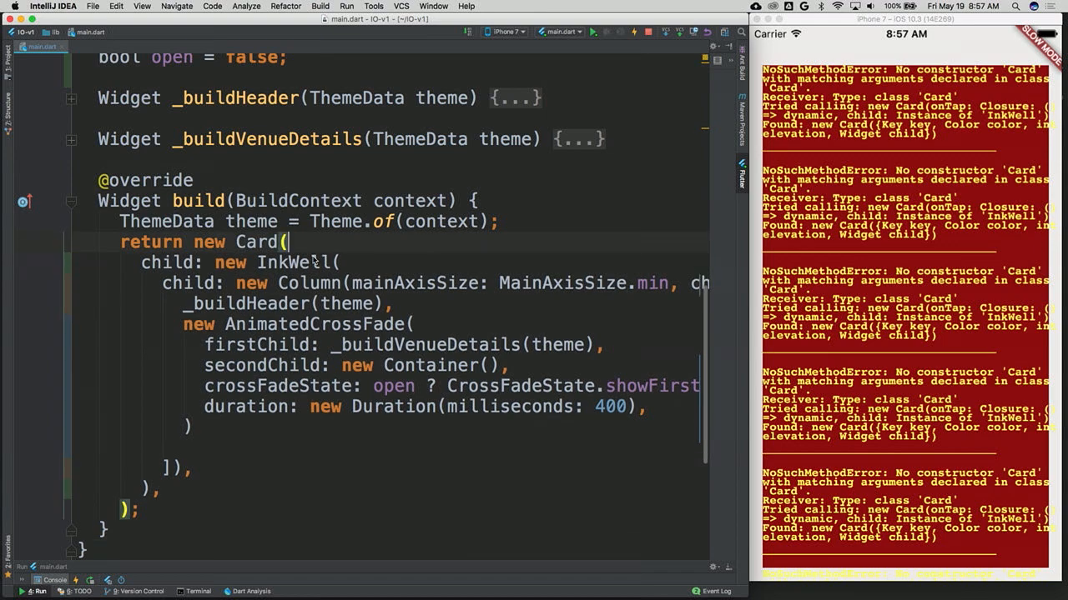
type("onTap: (){},")
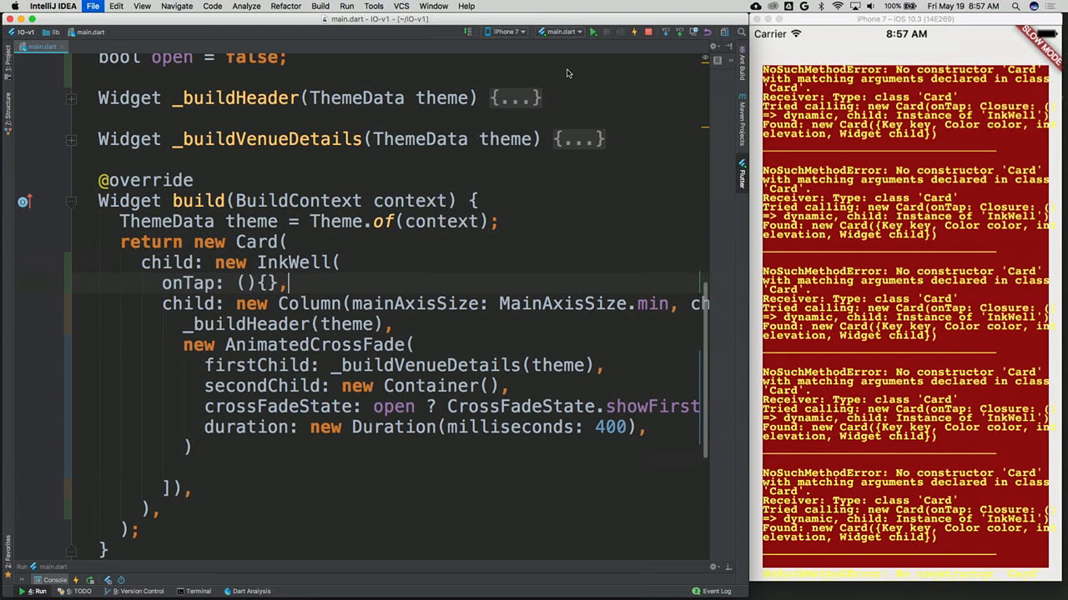
left_click(631, 32)
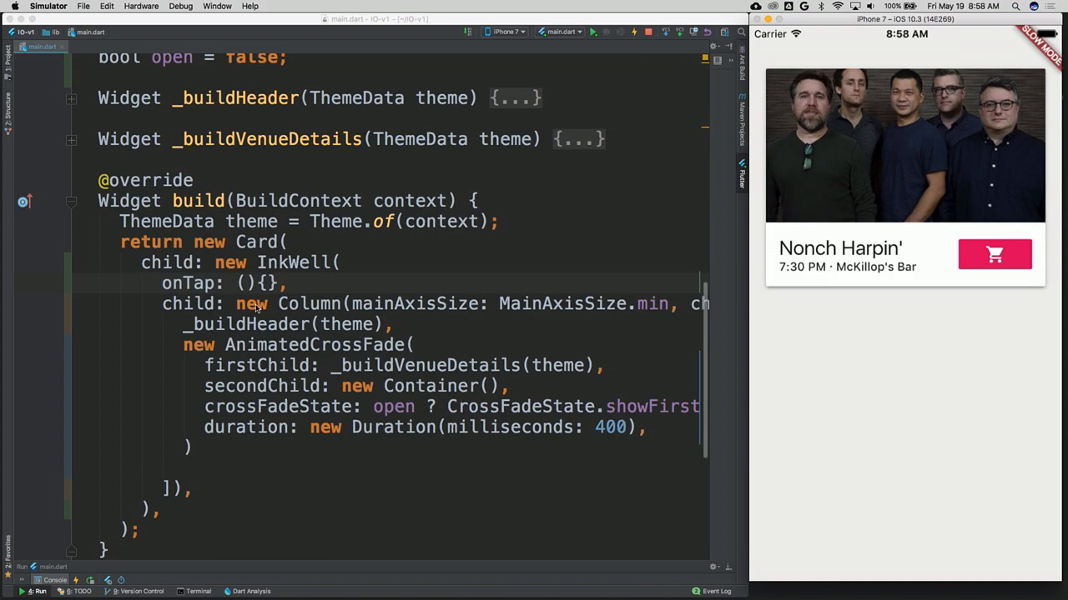
Step: Make onTap call setState((){ open = !open; }) to toggle the flag
type("setState((")
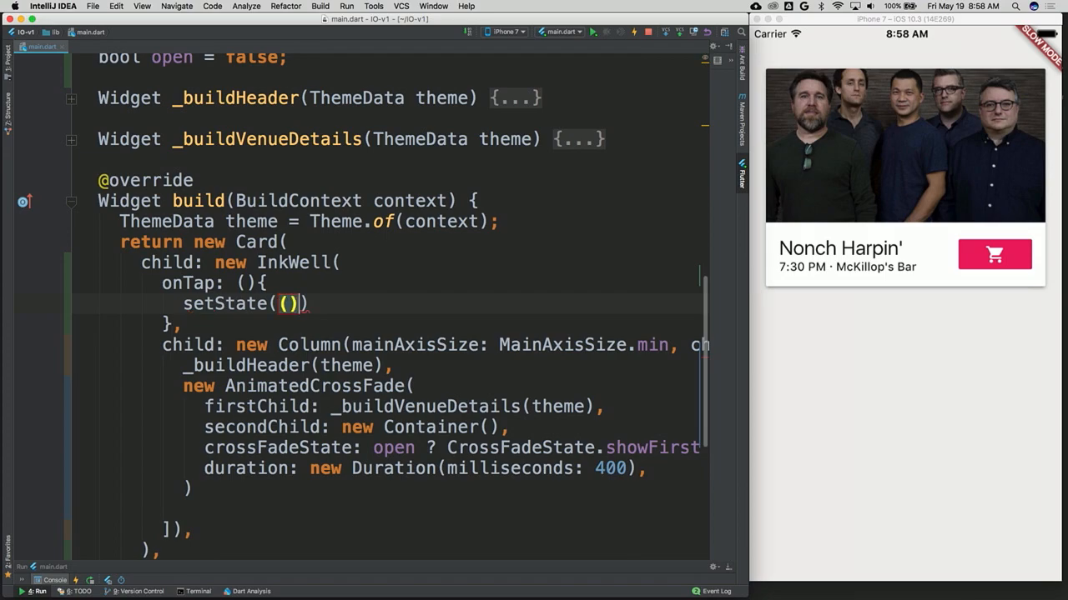
type("{}")
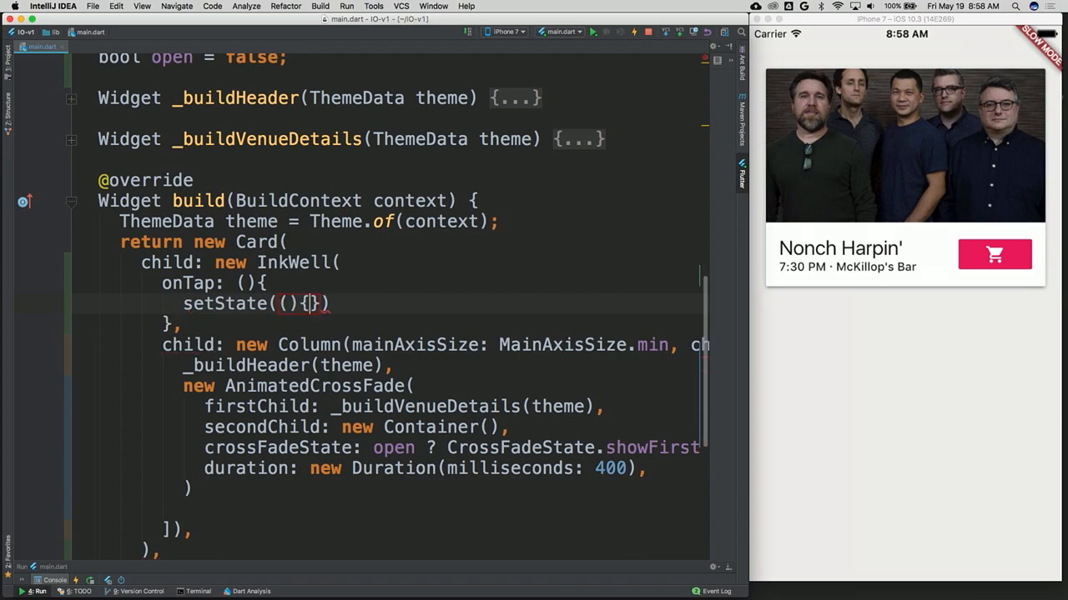
key("Enter")
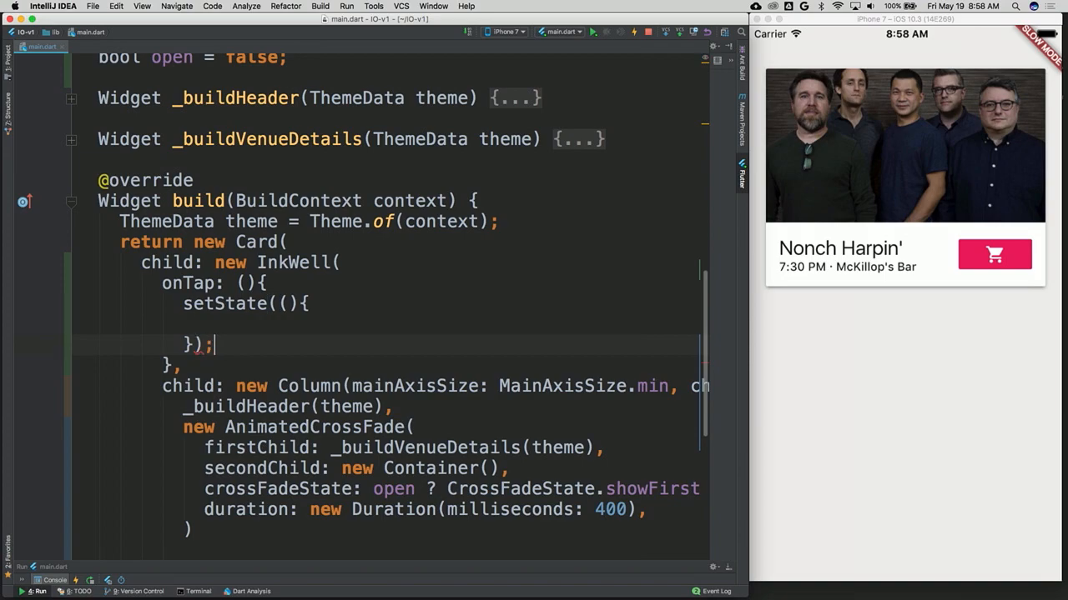
type("o")
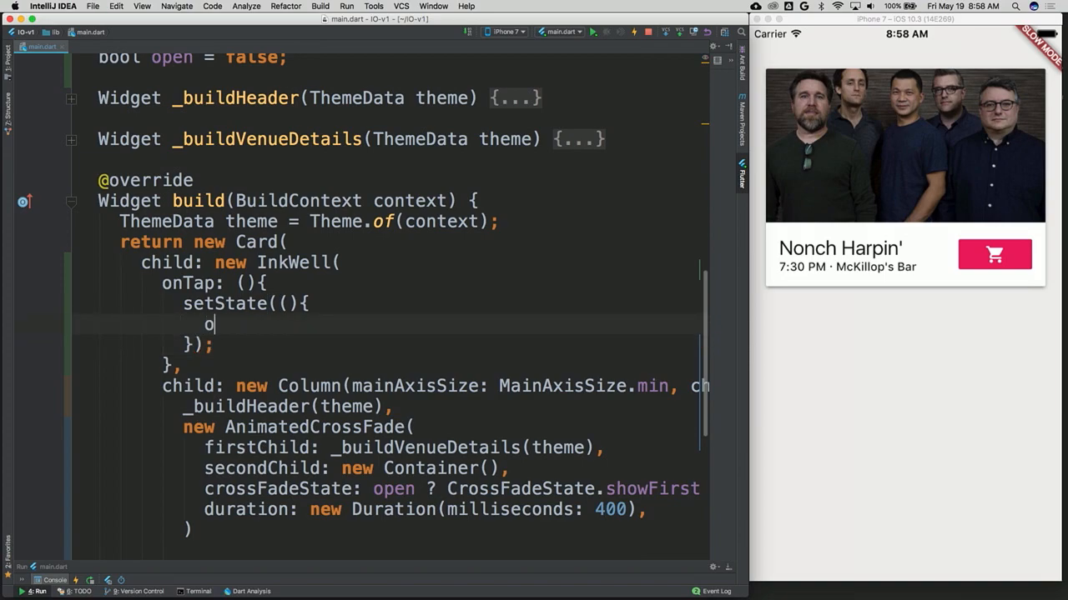
type("pen = !op")
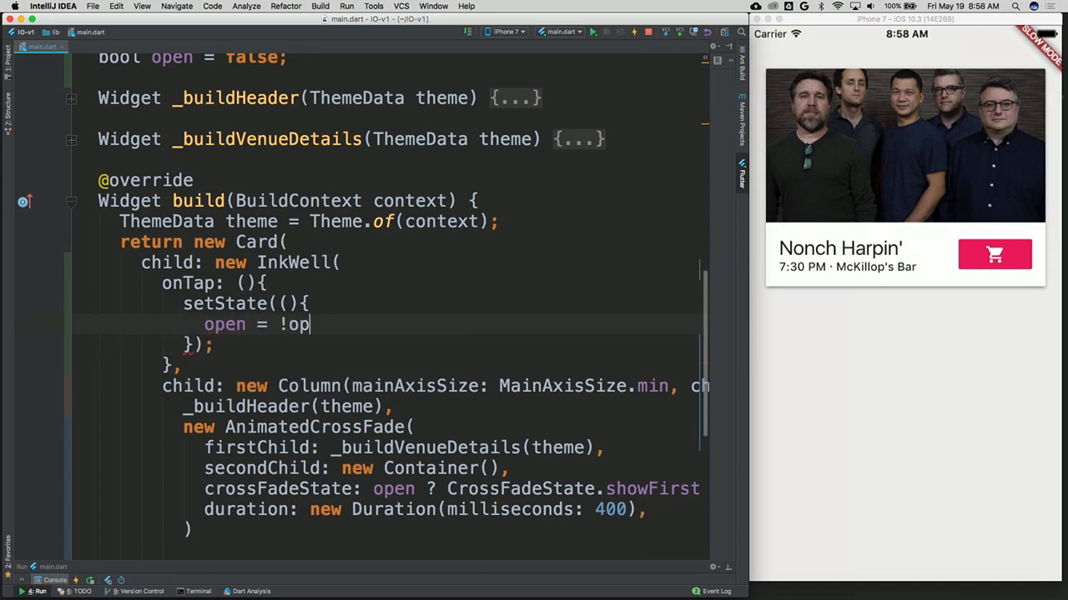
type("en")
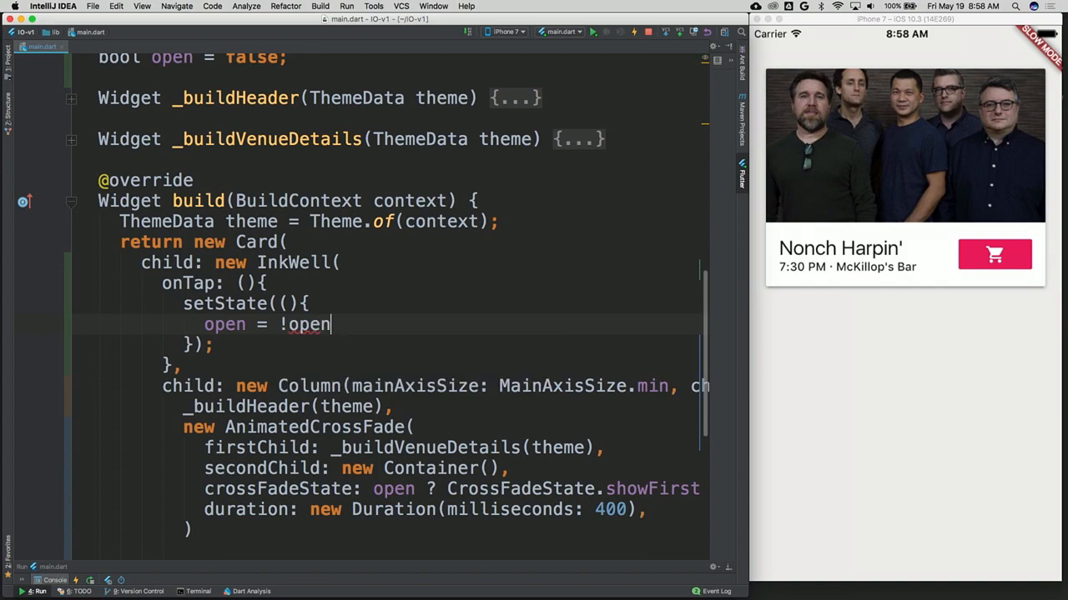
type(";")
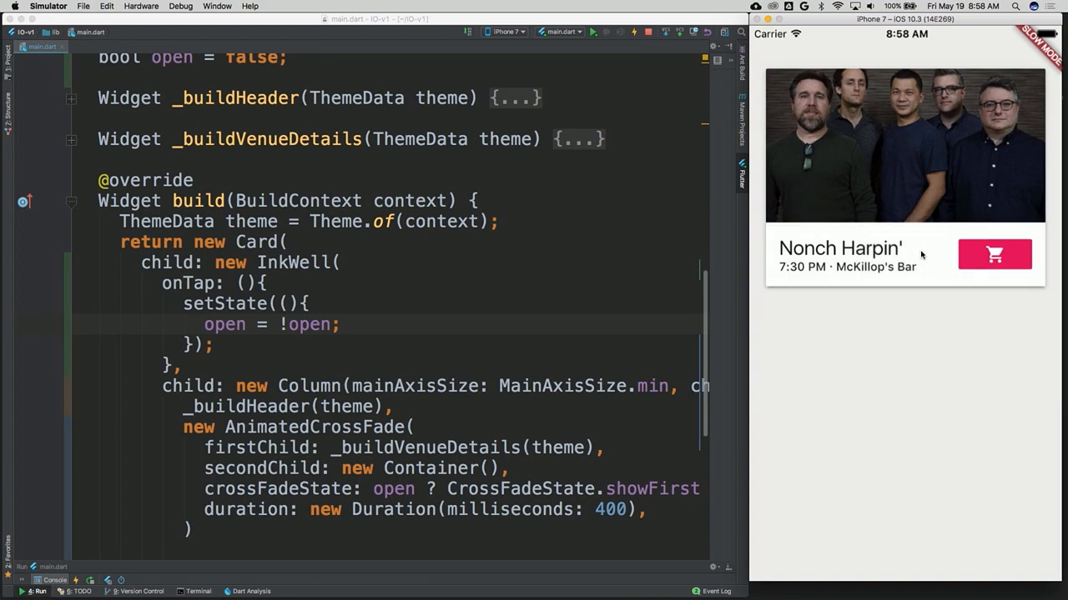
scroll("down", 3)
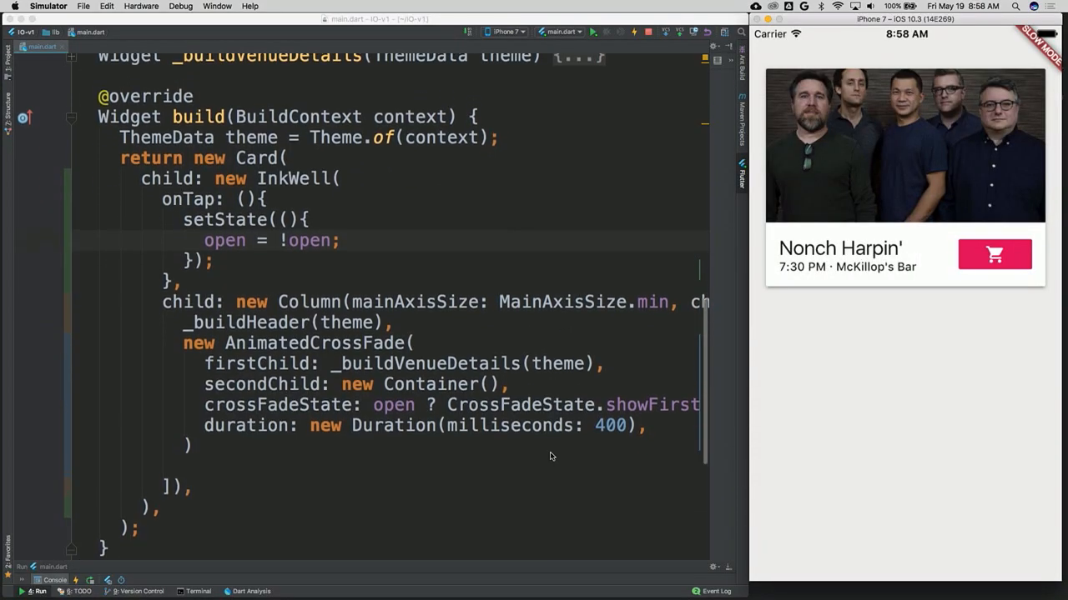